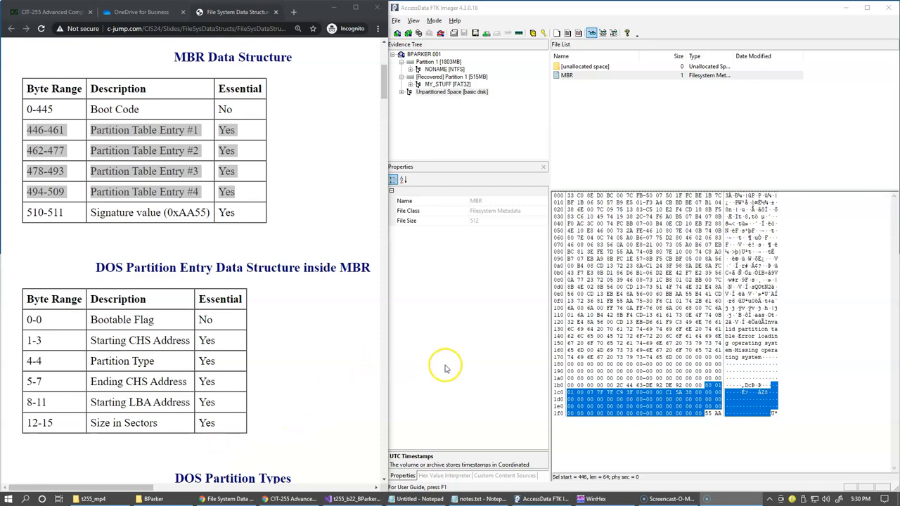
{"action": "mouse_move", "coordinate": [628, 332]}
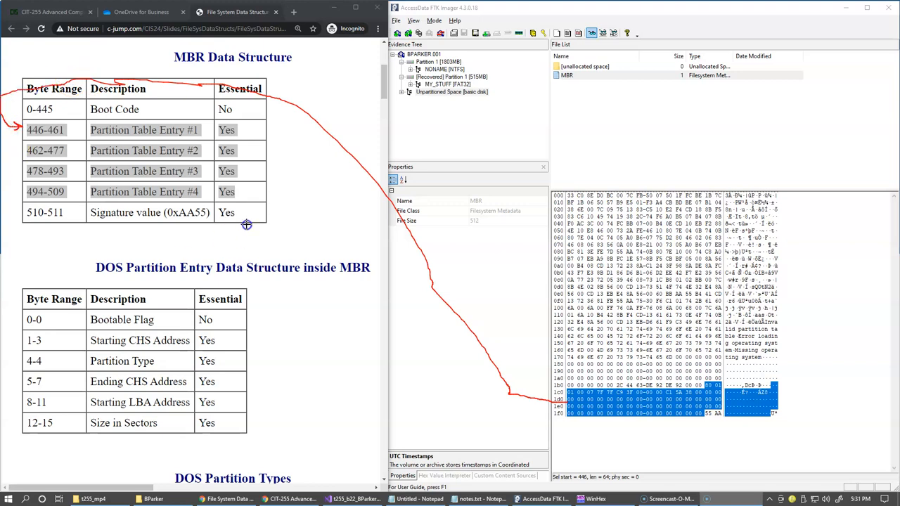
{"action": "mouse_move", "coordinate": [242, 225]}
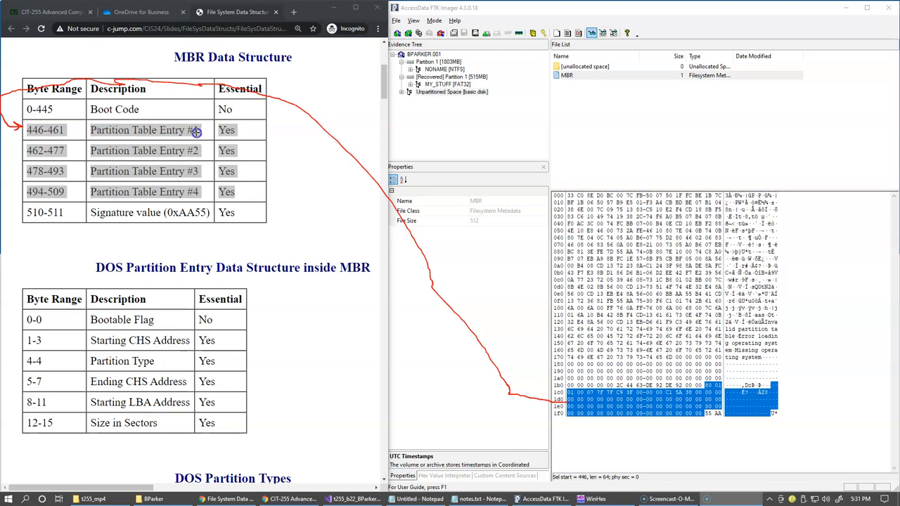
- Leave FTK Imager's MBR hex display and launch WinHex with no file loaded
{"action": "left_click_drag", "start_coordinate": [267, 132], "coordinate": [19, 242]}
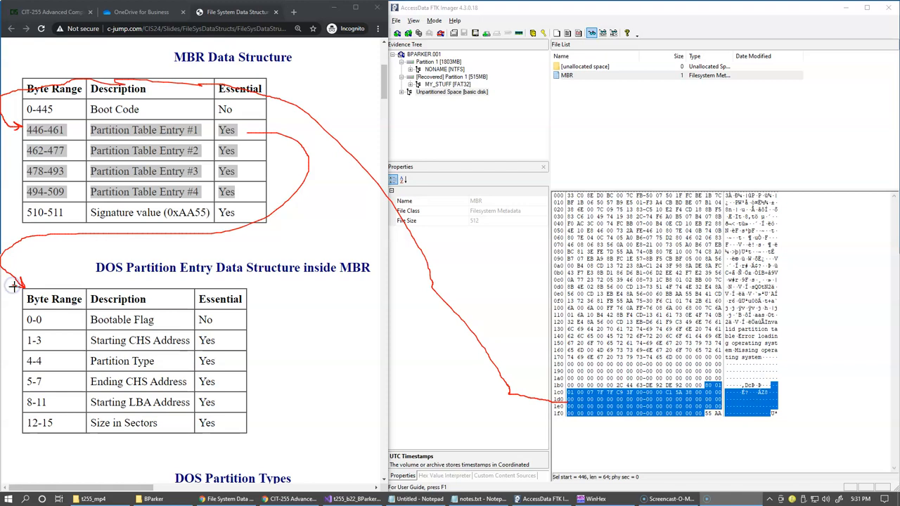
{"action": "mouse_move", "coordinate": [510, 413]}
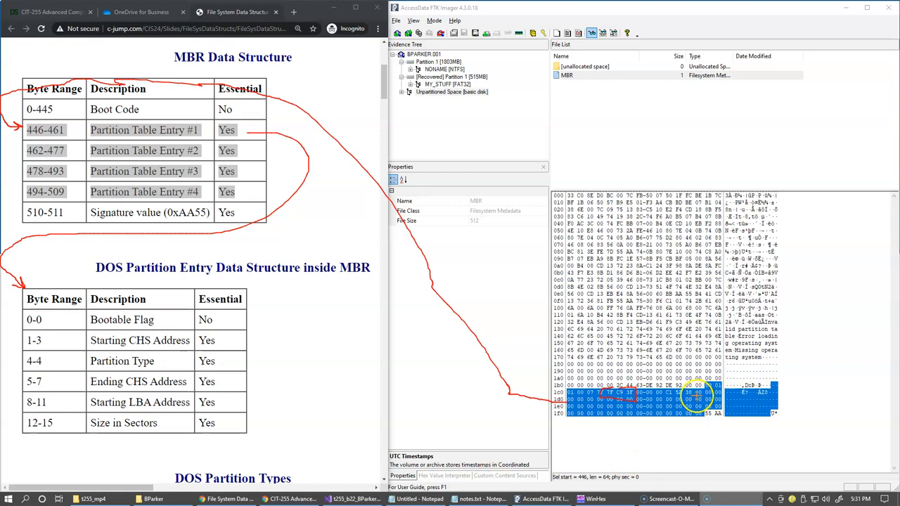
{"action": "mouse_move", "coordinate": [509, 309]}
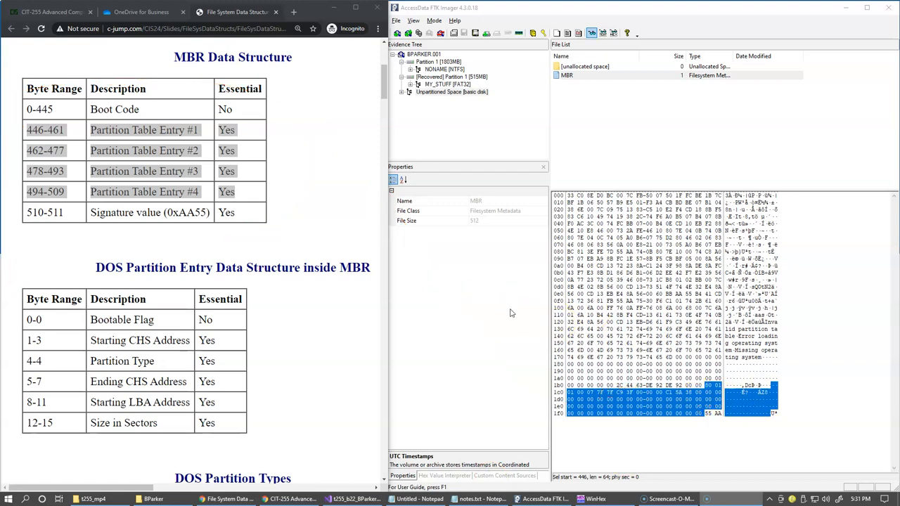
{"action": "mouse_move", "coordinate": [523, 312]}
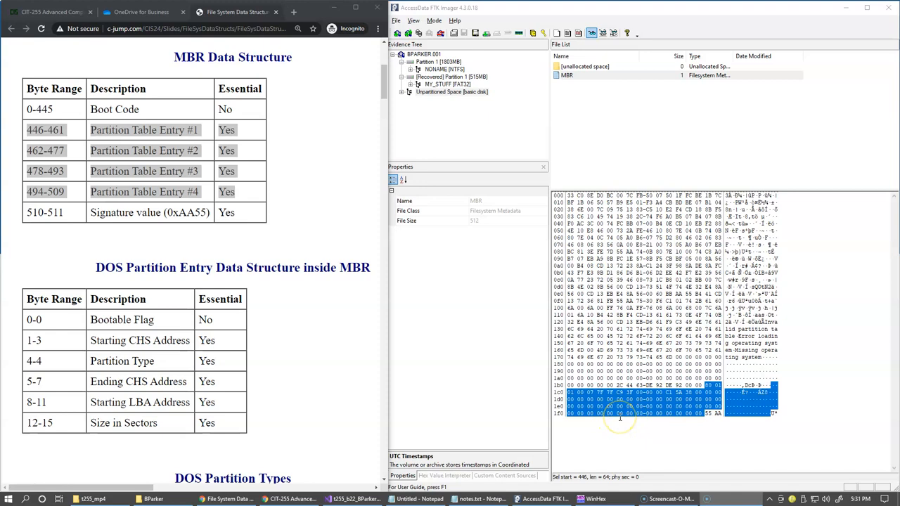
{"action": "mouse_move", "coordinate": [620, 415]}
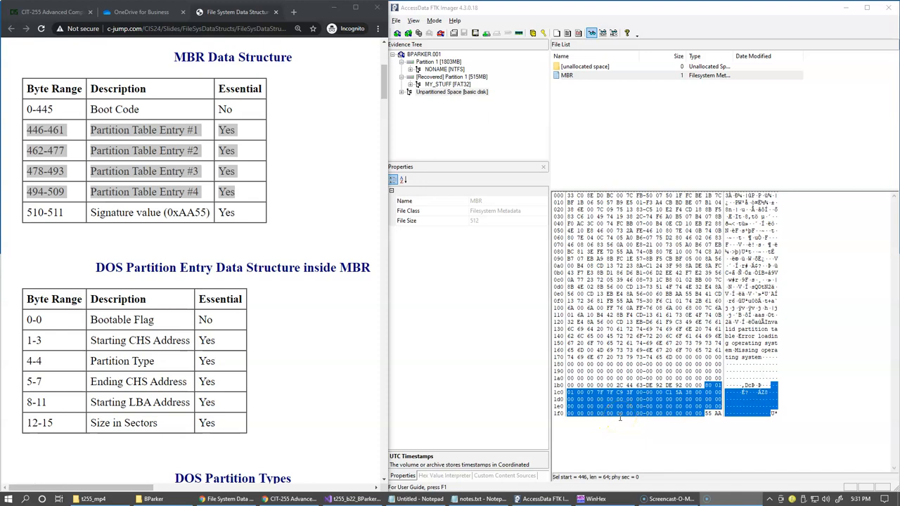
{"action": "mouse_move", "coordinate": [658, 343]}
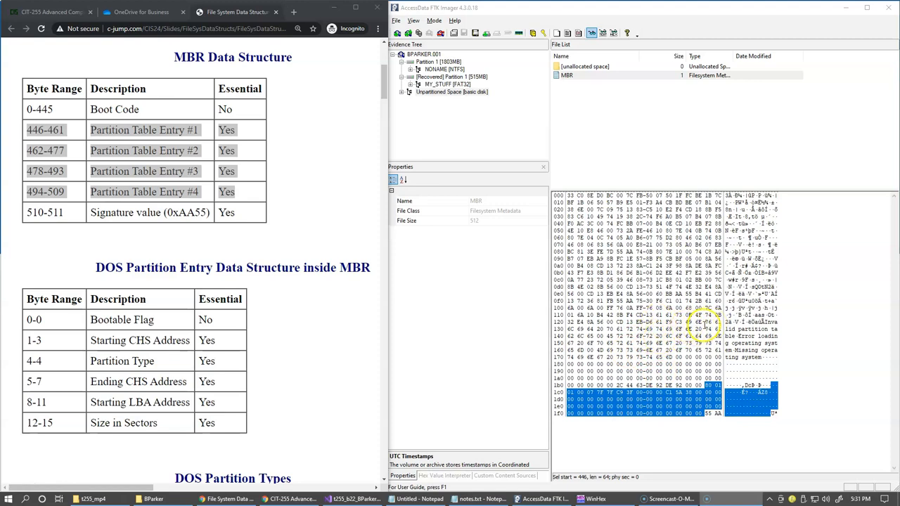
{"action": "mouse_move", "coordinate": [750, 406]}
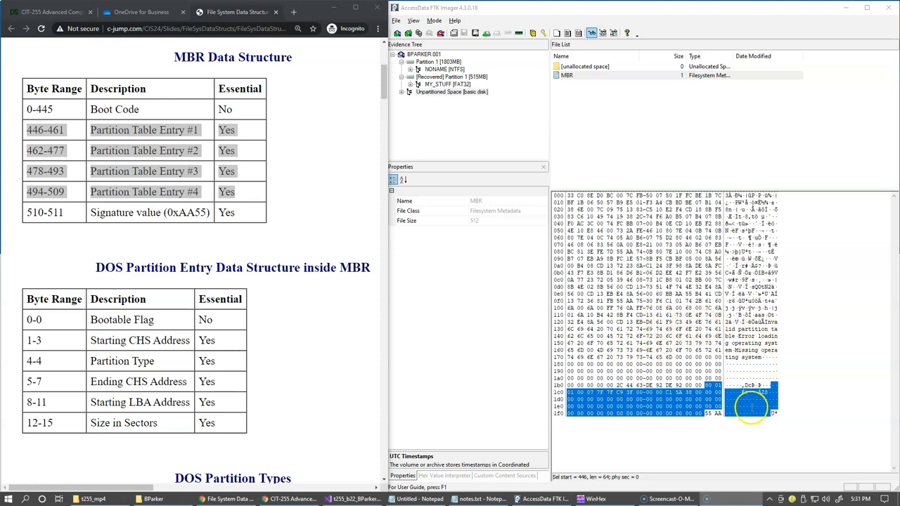
{"action": "left_click", "coordinate": [595, 498]}
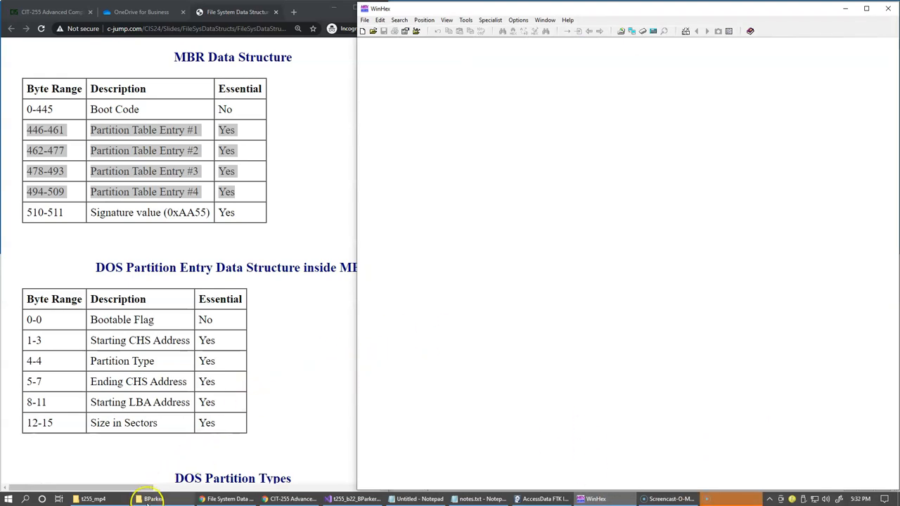
- Open BPARKER.001 from the BParker forensic images folder via File > Open
{"action": "left_click", "coordinate": [149, 498]}
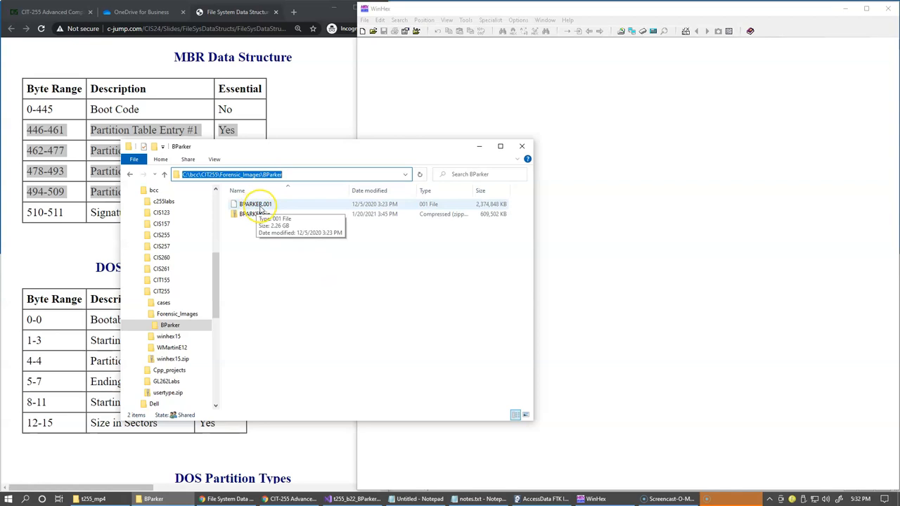
{"action": "mouse_move", "coordinate": [408, 116]}
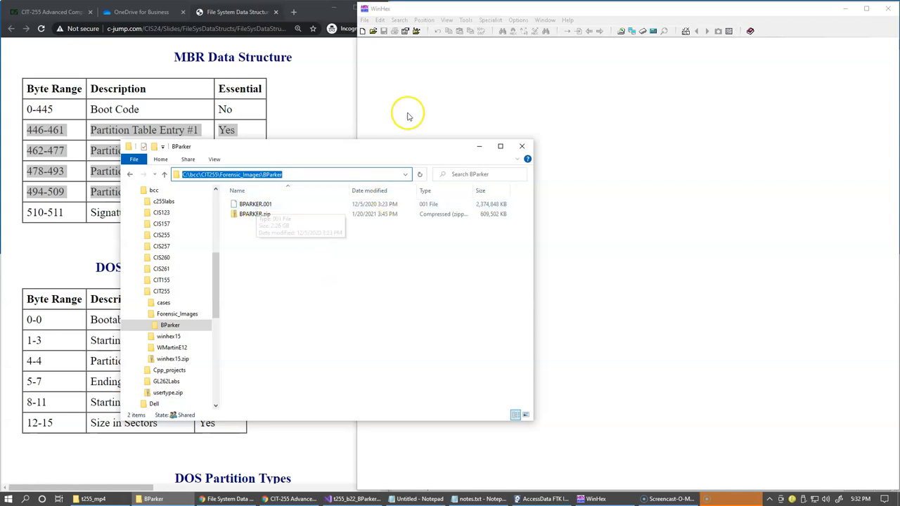
{"action": "left_click", "coordinate": [365, 19]}
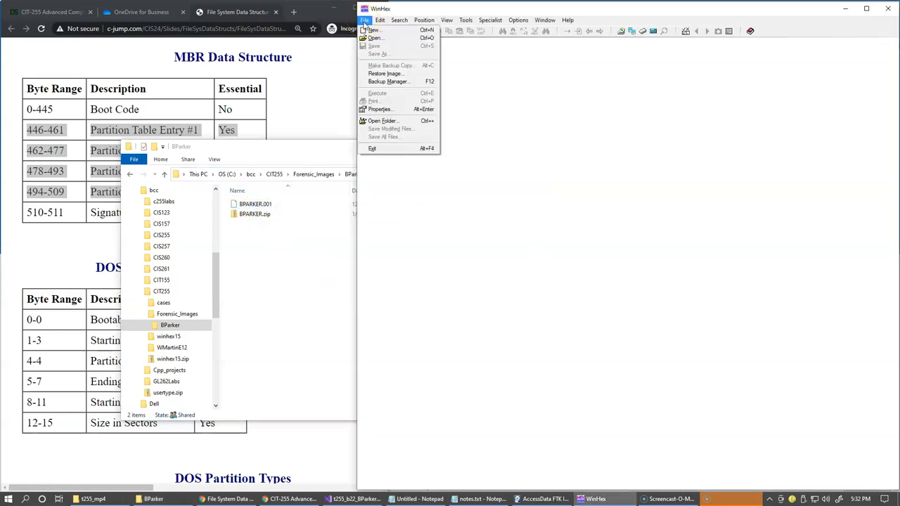
{"action": "left_click", "coordinate": [374, 38]}
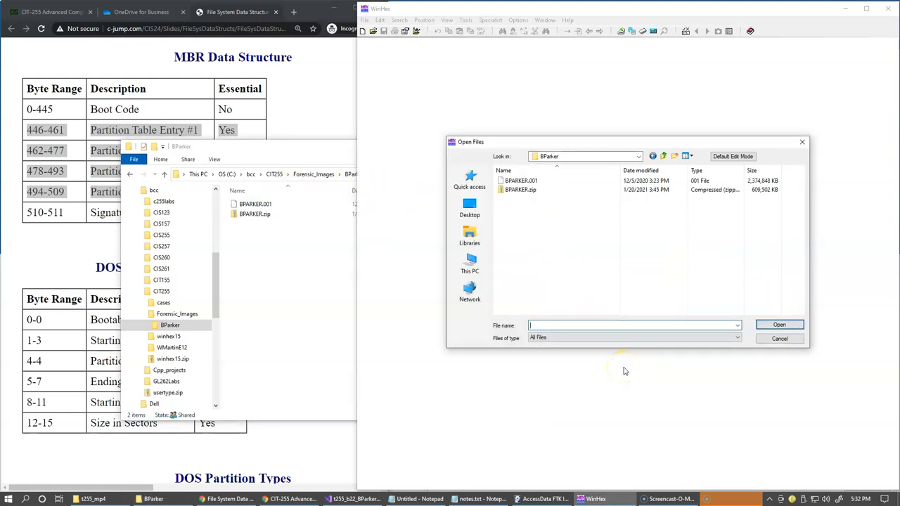
{"action": "left_click", "coordinate": [521, 180]}
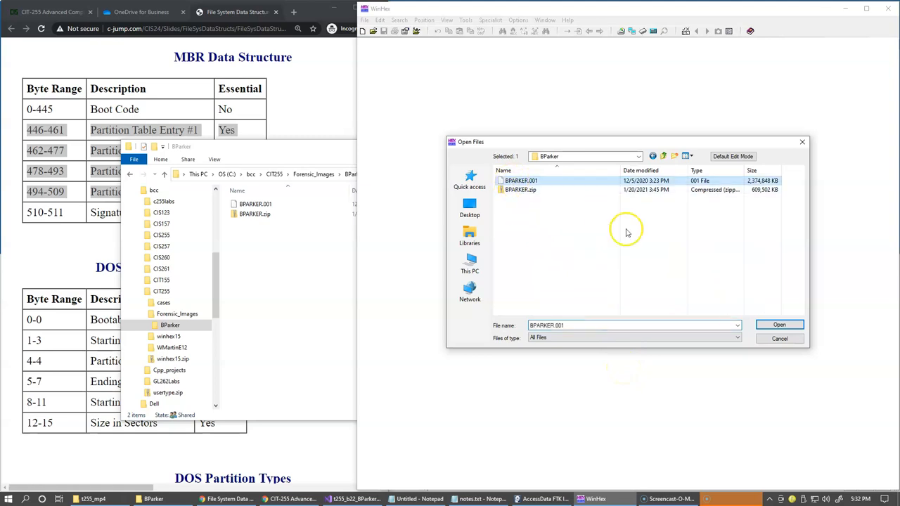
{"action": "left_click", "coordinate": [779, 324]}
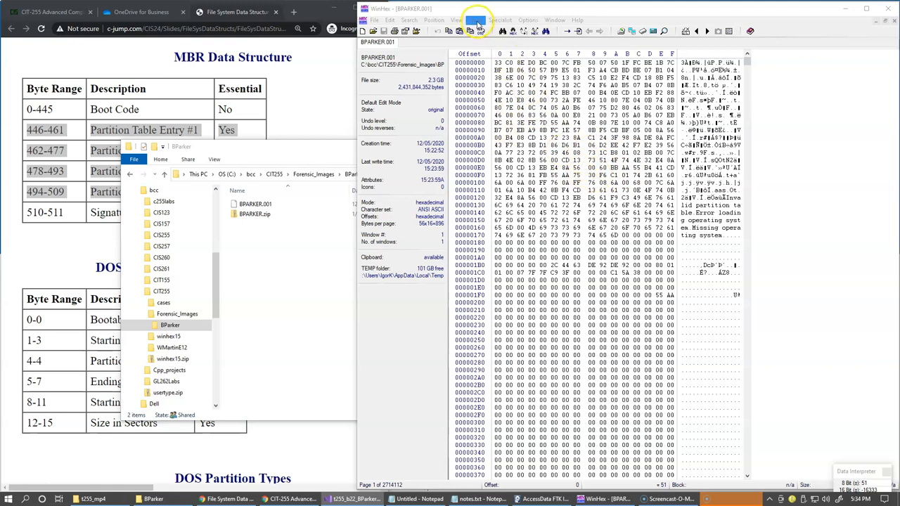
- Compute the MD5 (128 bit) hash of BPARKER.001 via Tools > Compute Hash
{"action": "left_click", "coordinate": [478, 20]}
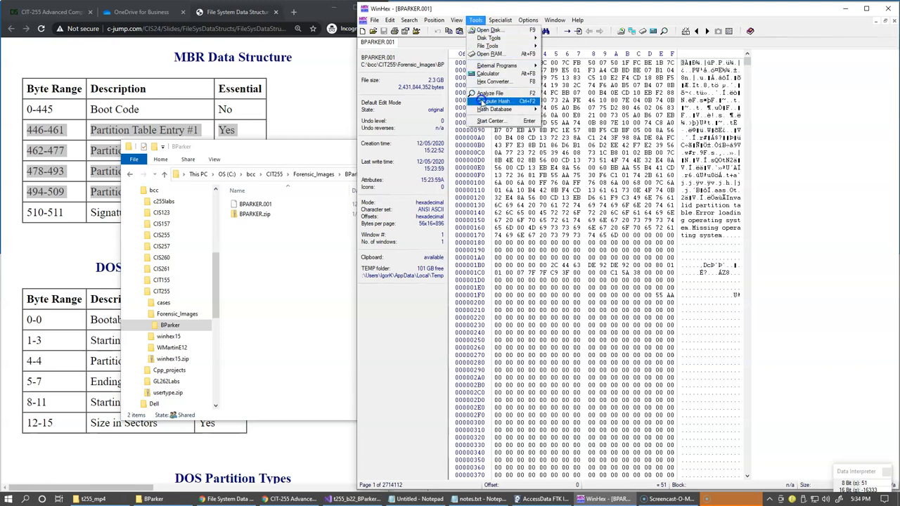
{"action": "left_click", "coordinate": [493, 101]}
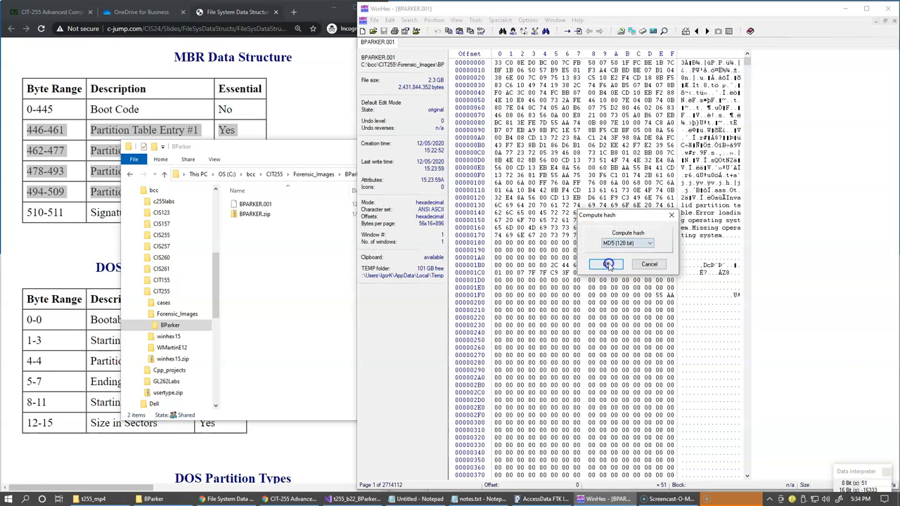
{"action": "left_click", "coordinate": [607, 265]}
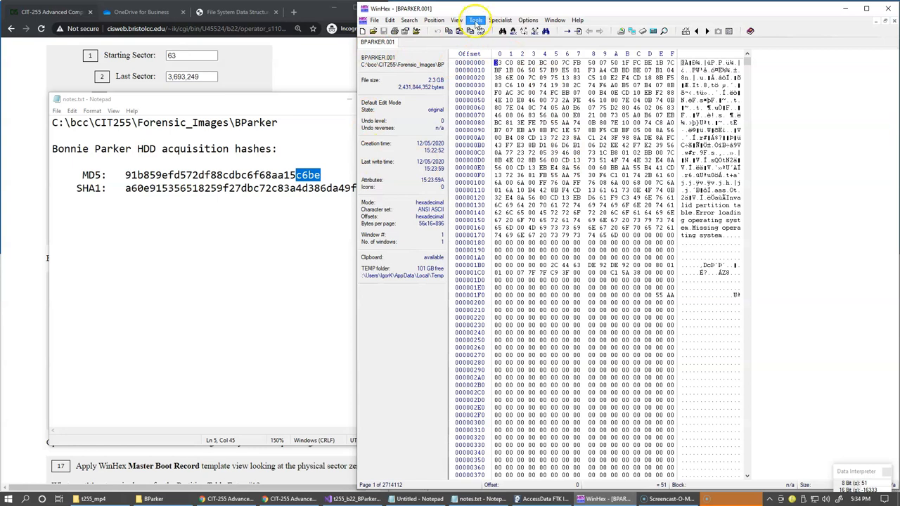
- Copy WinHex's computed MD5 to place it under the acquisition MD5 line in notes.txt
{"action": "left_click", "coordinate": [475, 19]}
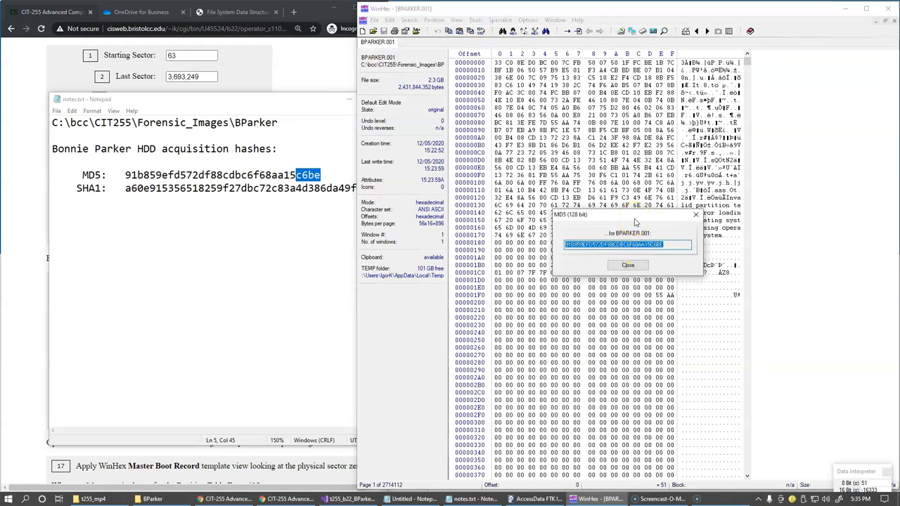
{"action": "mouse_move", "coordinate": [335, 174]}
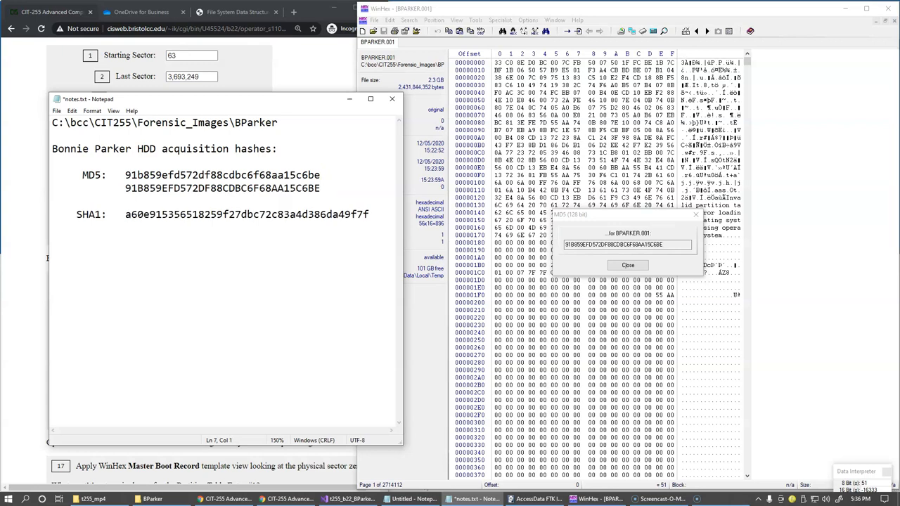
{"action": "mouse_move", "coordinate": [290, 205]}
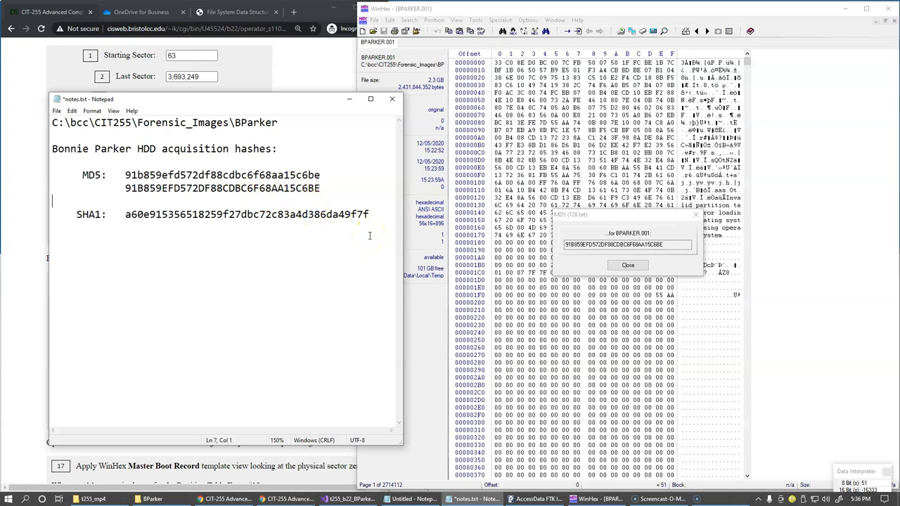
- Dismiss the MD5 result, start another hash with a different algorithm, then return to the image
{"action": "left_click", "coordinate": [627, 265]}
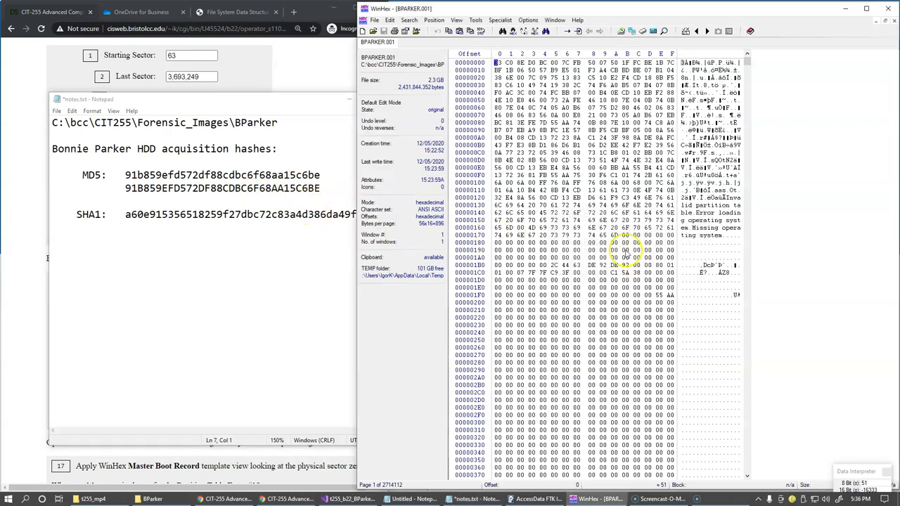
{"action": "left_click", "coordinate": [475, 20]}
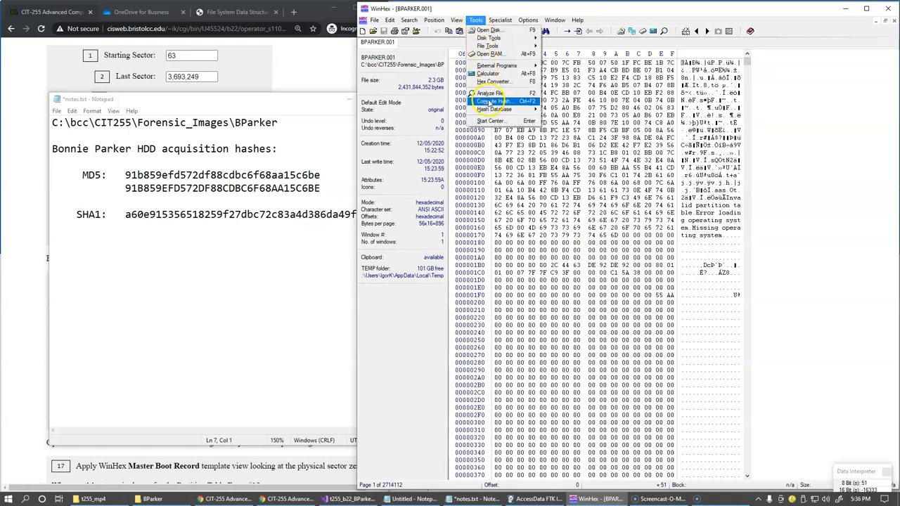
{"action": "left_click", "coordinate": [493, 101]}
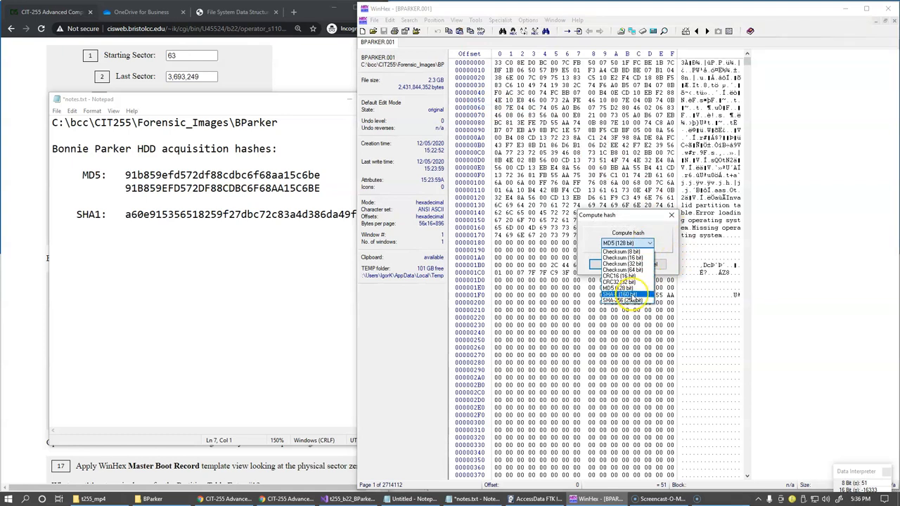
{"action": "left_click", "coordinate": [626, 300]}
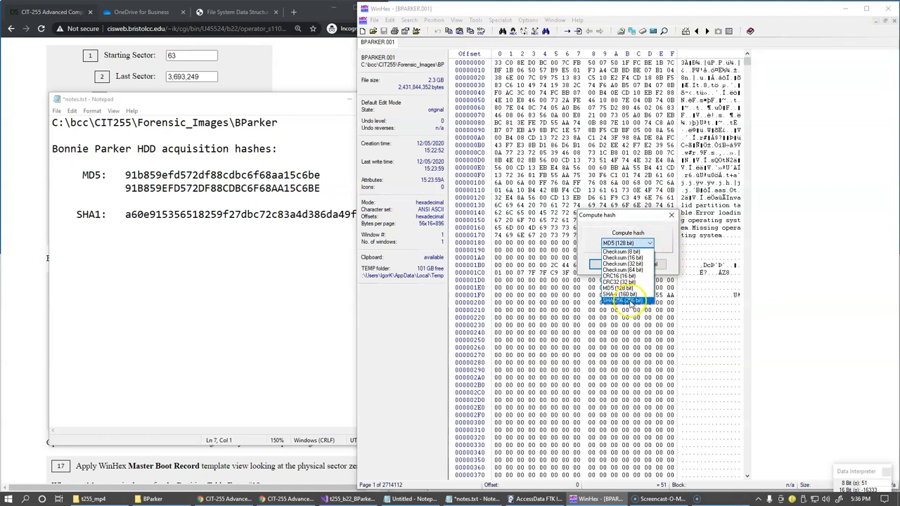
{"action": "left_click", "coordinate": [626, 242]}
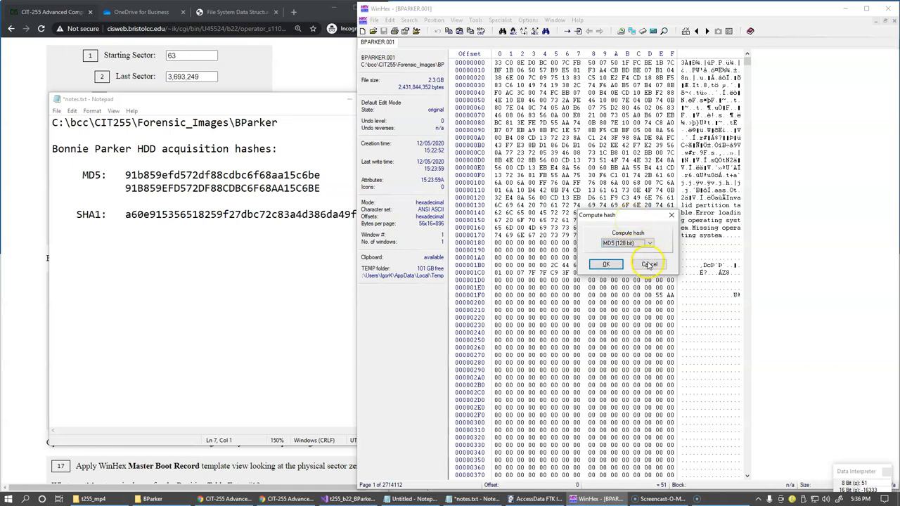
{"action": "left_click", "coordinate": [650, 264]}
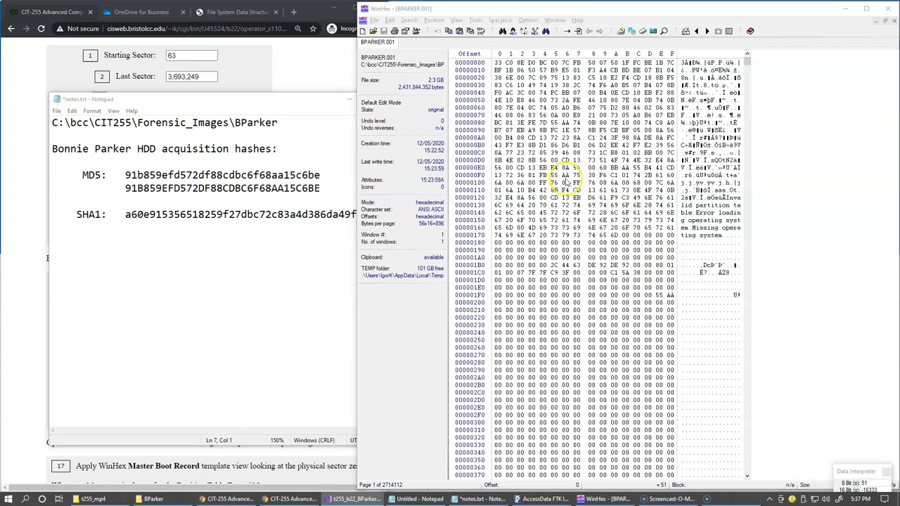
- Interpret BPARKER.001 as a disk so its NTFS and FAT partitions are listed
{"action": "left_click", "coordinate": [501, 19]}
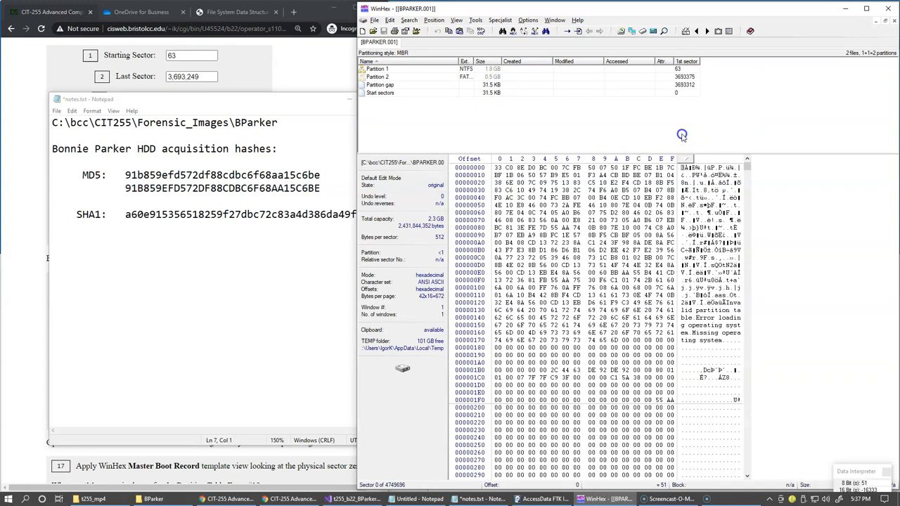
{"action": "mouse_move", "coordinate": [633, 132]}
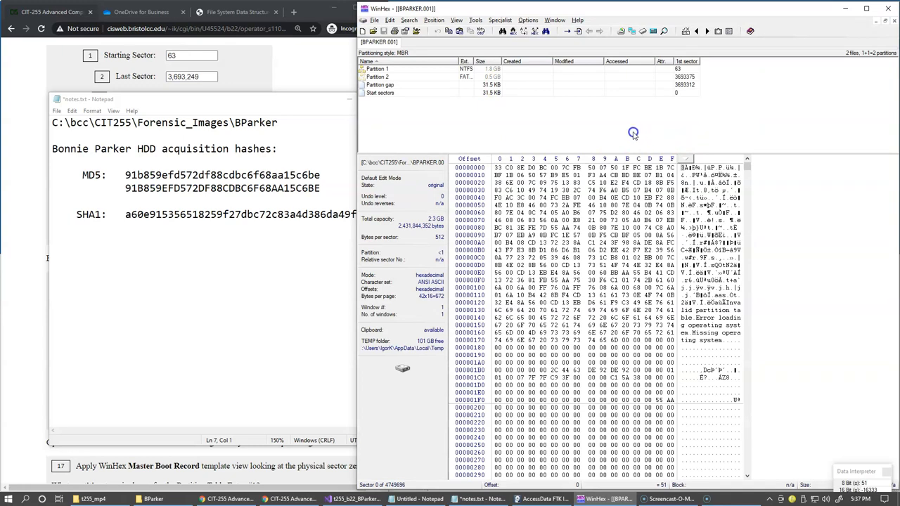
{"action": "left_click", "coordinate": [497, 167]}
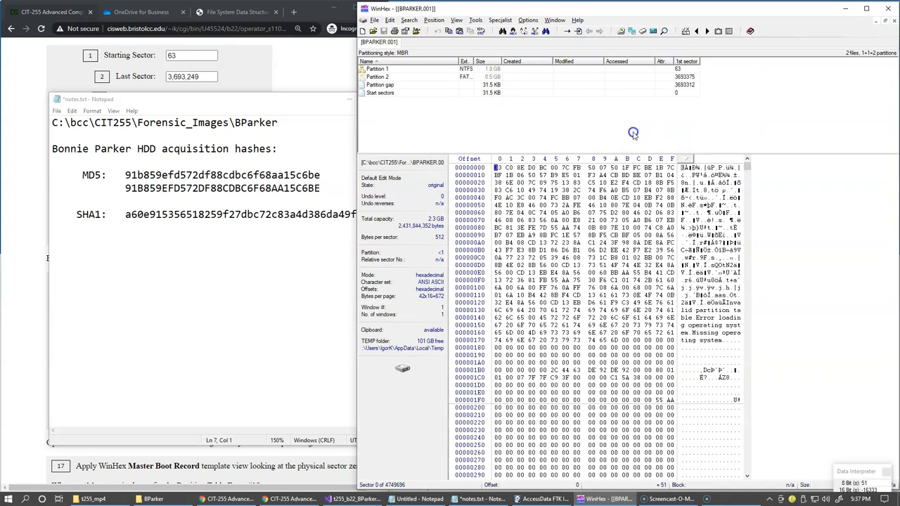
{"action": "mouse_move", "coordinate": [617, 125]}
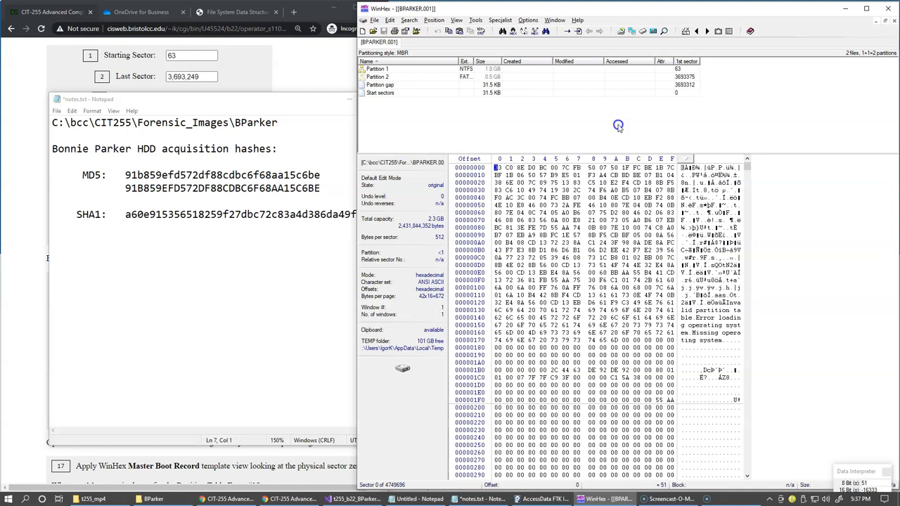
{"action": "mouse_move", "coordinate": [549, 127]}
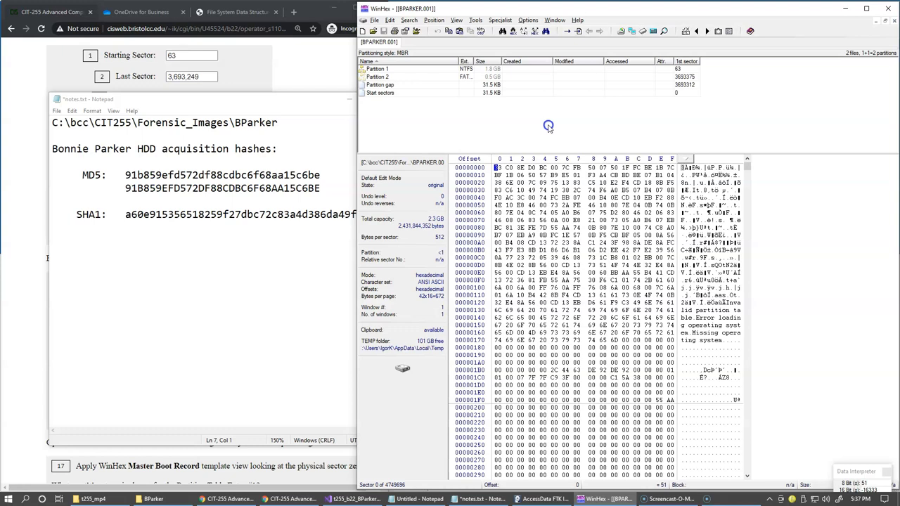
{"action": "mouse_move", "coordinate": [411, 127]}
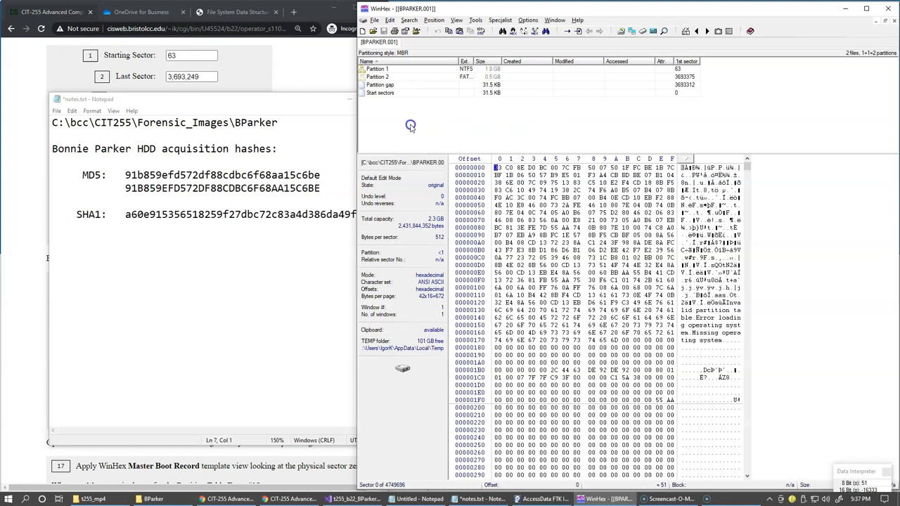
{"action": "mouse_move", "coordinate": [467, 115]}
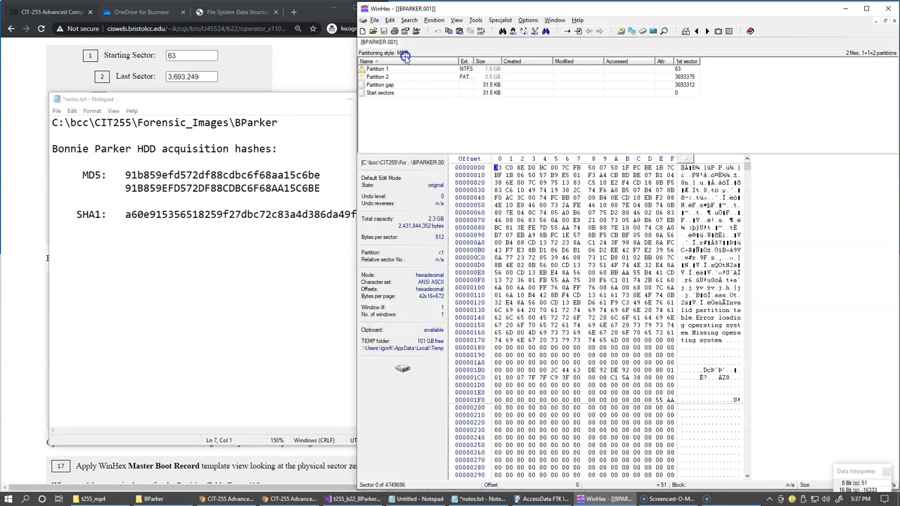
{"action": "mouse_move", "coordinate": [419, 88]}
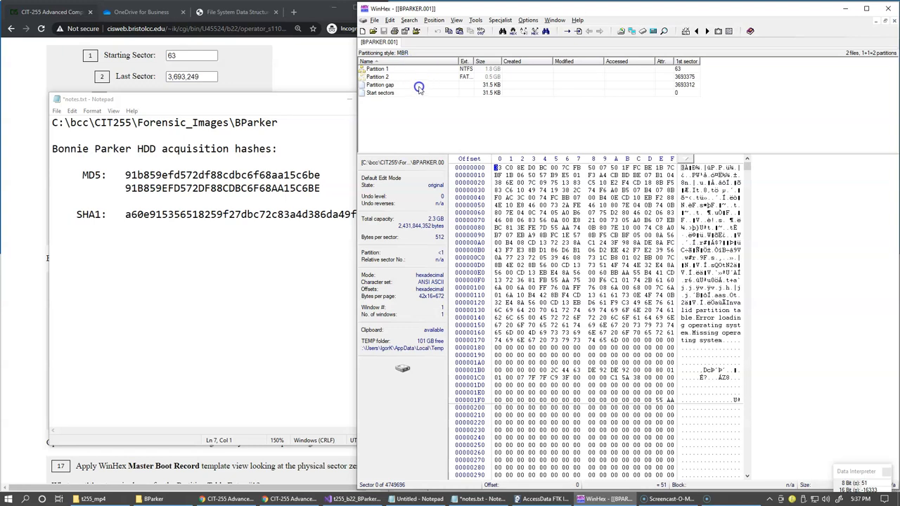
{"action": "mouse_move", "coordinate": [424, 97]}
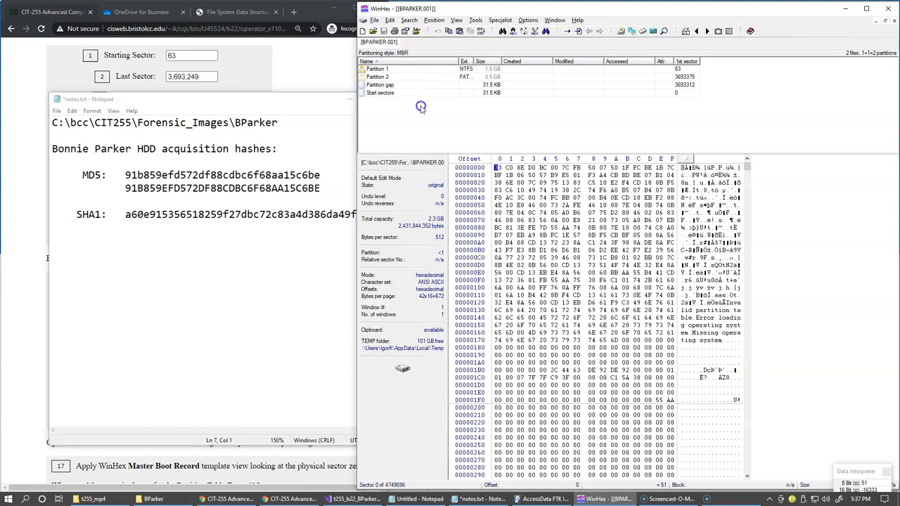
{"action": "mouse_move", "coordinate": [421, 117]}
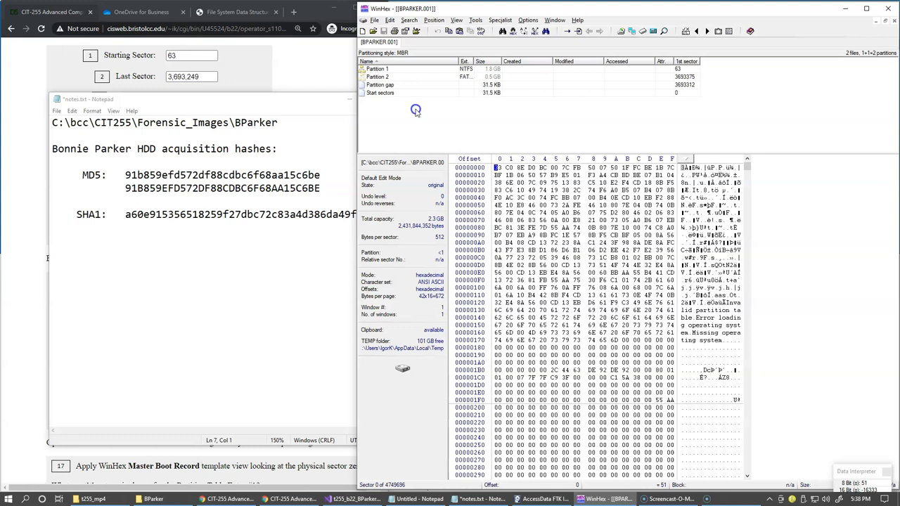
{"action": "mouse_move", "coordinate": [437, 116]}
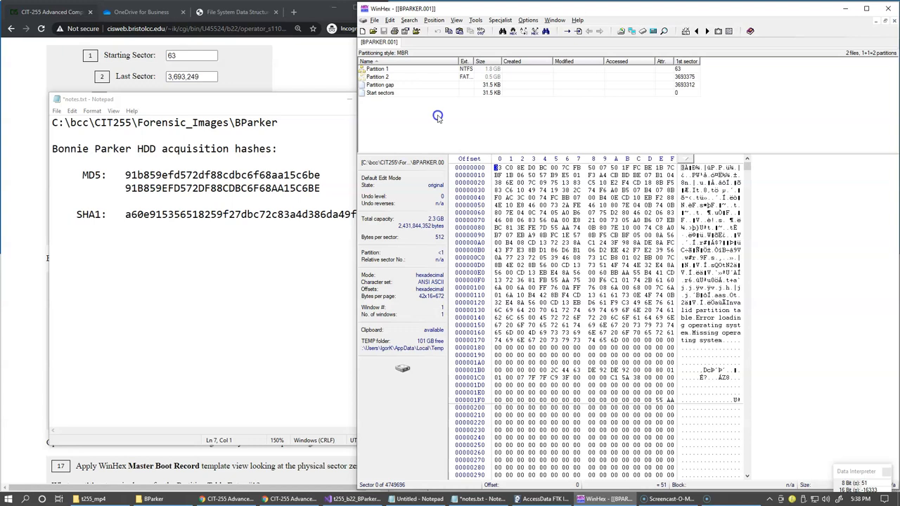
{"action": "mouse_move", "coordinate": [419, 118]}
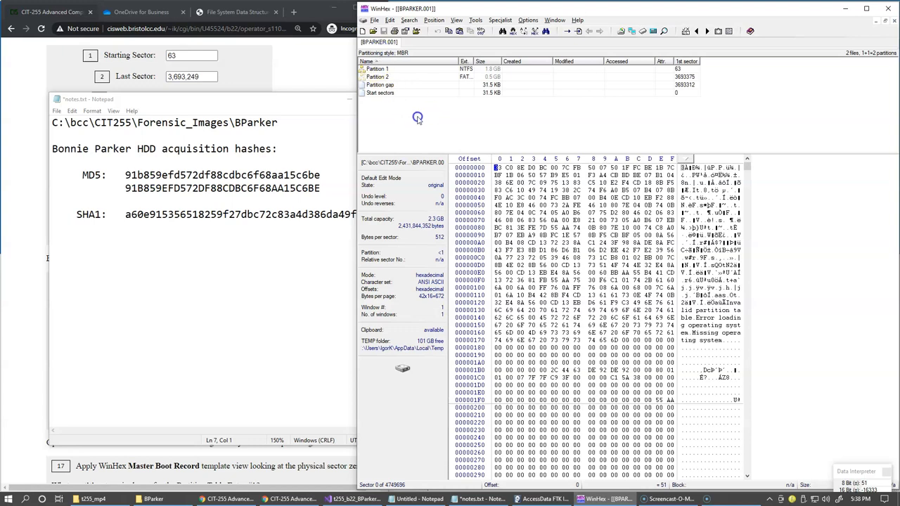
{"action": "mouse_move", "coordinate": [439, 118]}
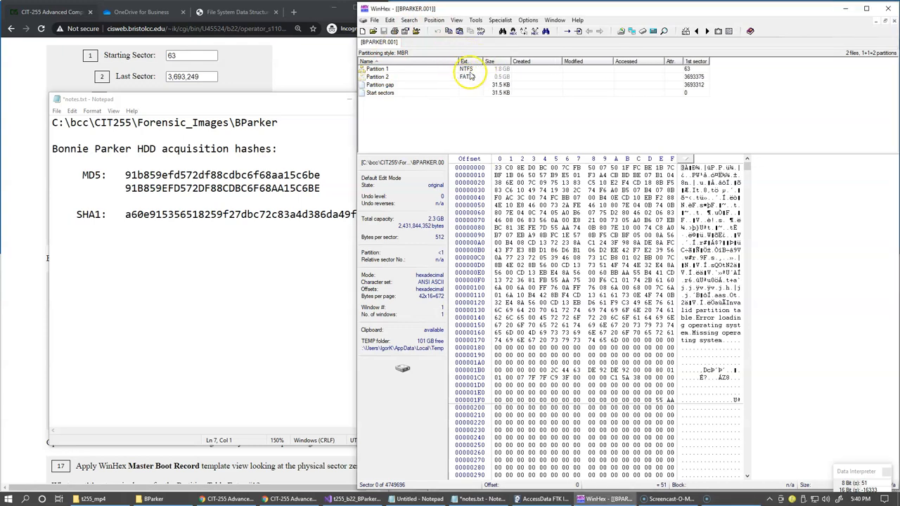
- Widen the Ext. column so Partition 1 reads NTFS and Partition 2 reads FAT32
{"action": "left_click", "coordinate": [467, 76]}
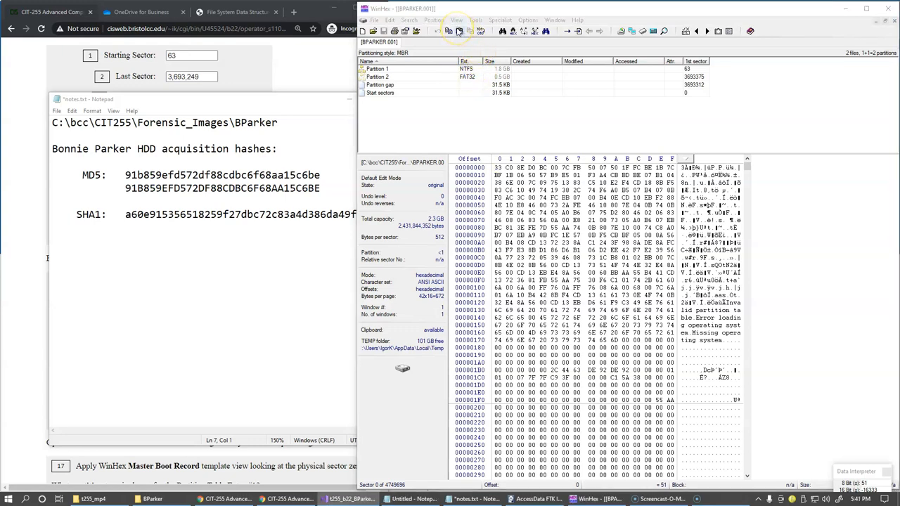
{"action": "left_click", "coordinate": [456, 20]}
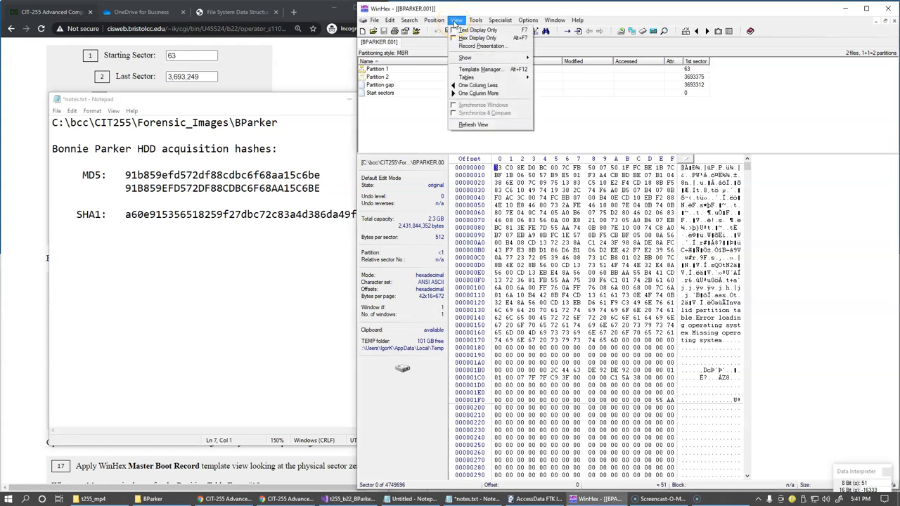
{"action": "mouse_move", "coordinate": [464, 56]}
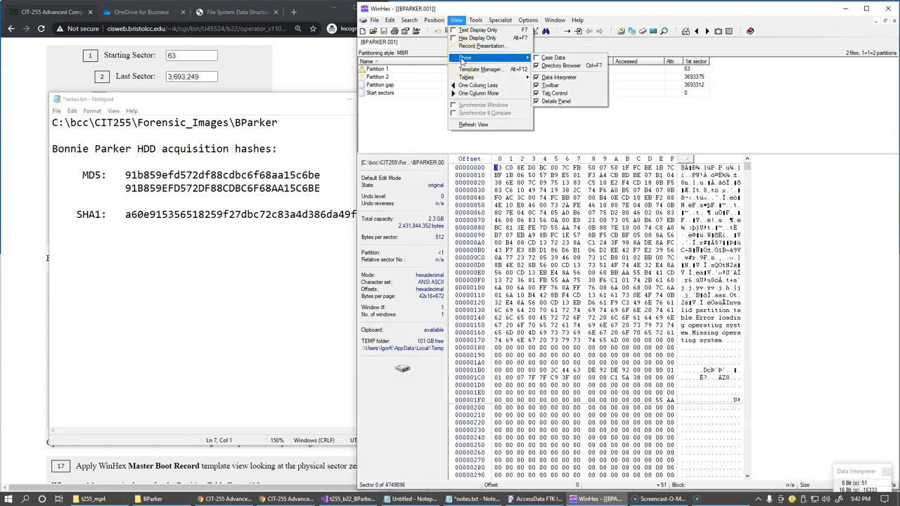
{"action": "mouse_move", "coordinate": [559, 66]}
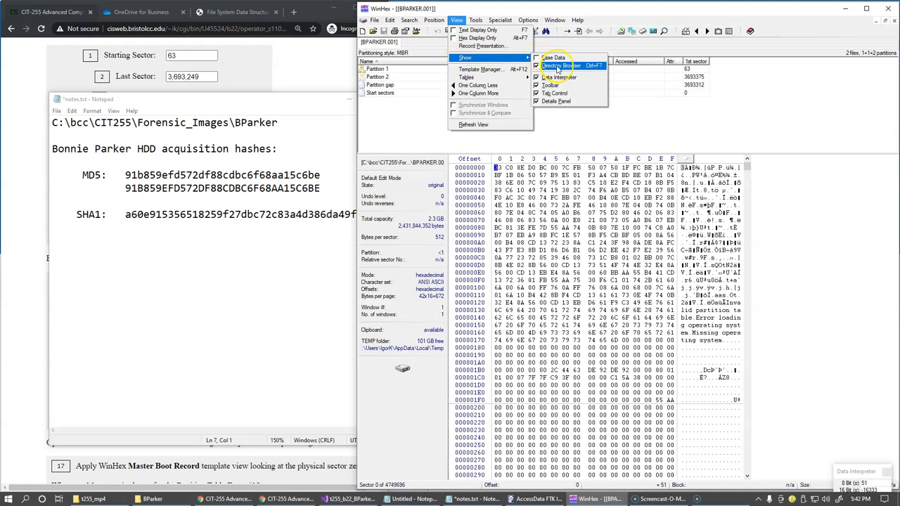
{"action": "mouse_move", "coordinate": [481, 69]}
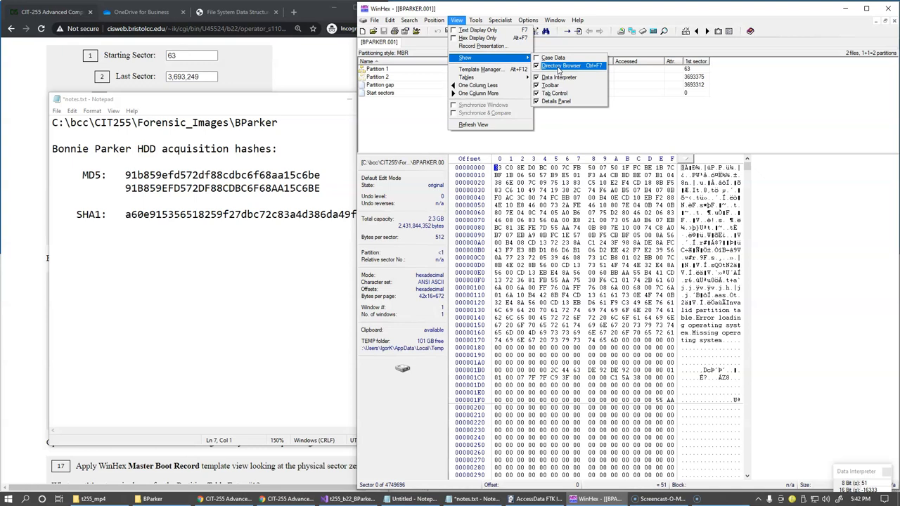
{"action": "left_click", "coordinate": [561, 64]}
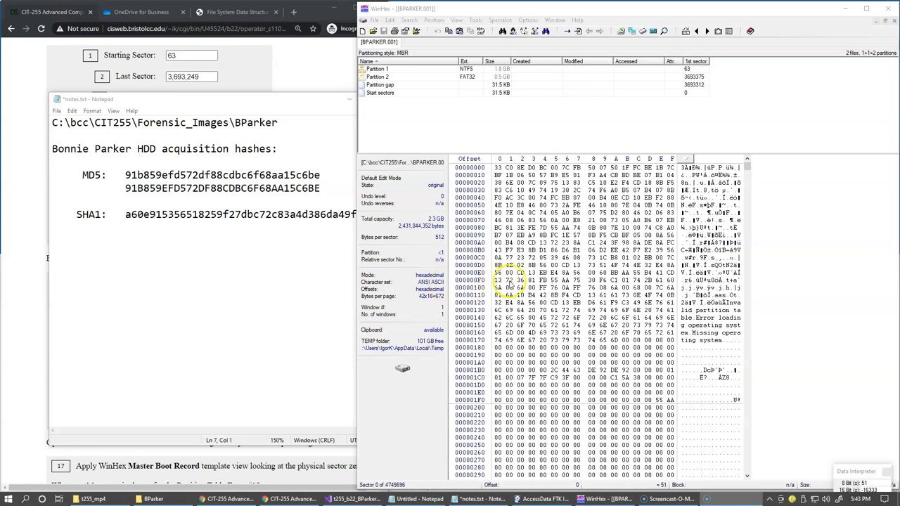
{"action": "mouse_move", "coordinate": [688, 162]}
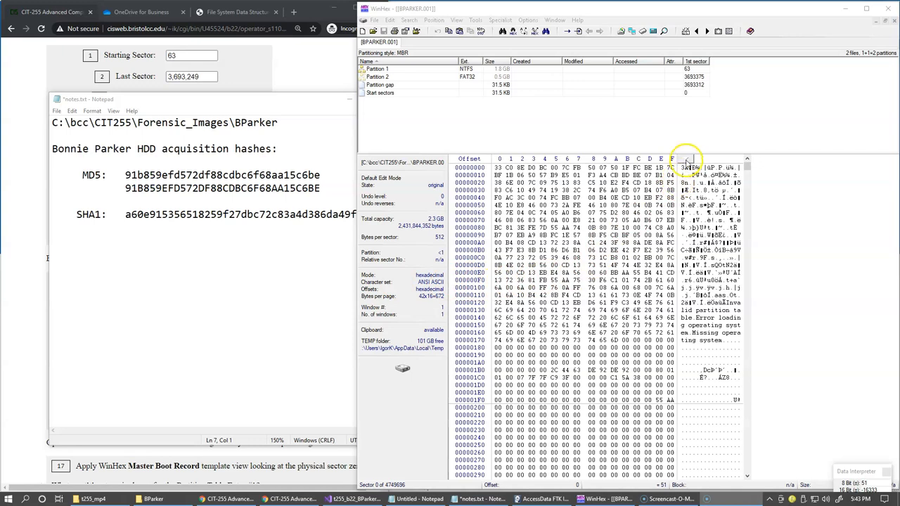
- View Partition 1's boot sector at sector 63, then jump back to physical sector 0
{"action": "right_click", "coordinate": [689, 167]}
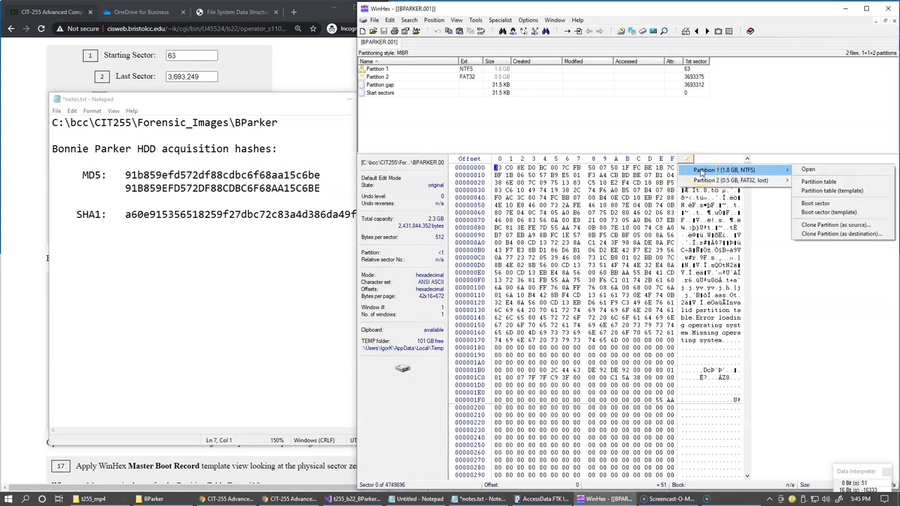
{"action": "mouse_move", "coordinate": [808, 169]}
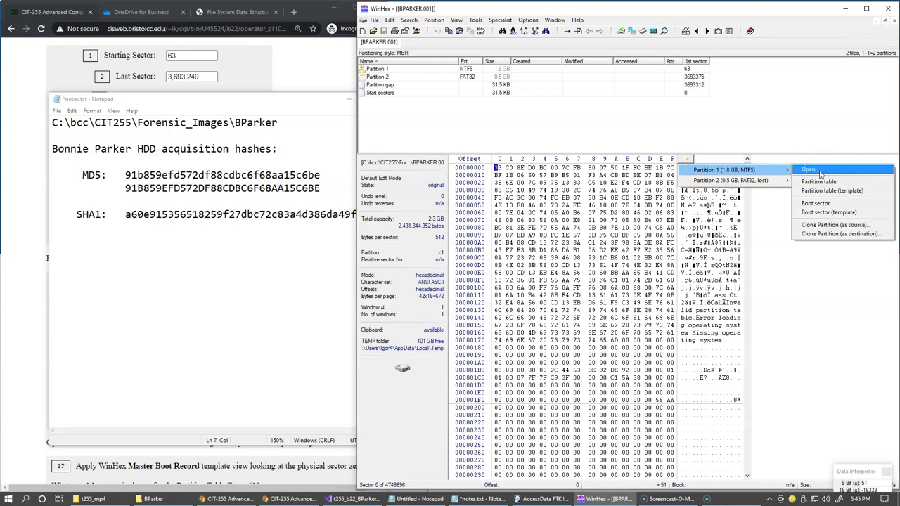
{"action": "mouse_move", "coordinate": [832, 171]}
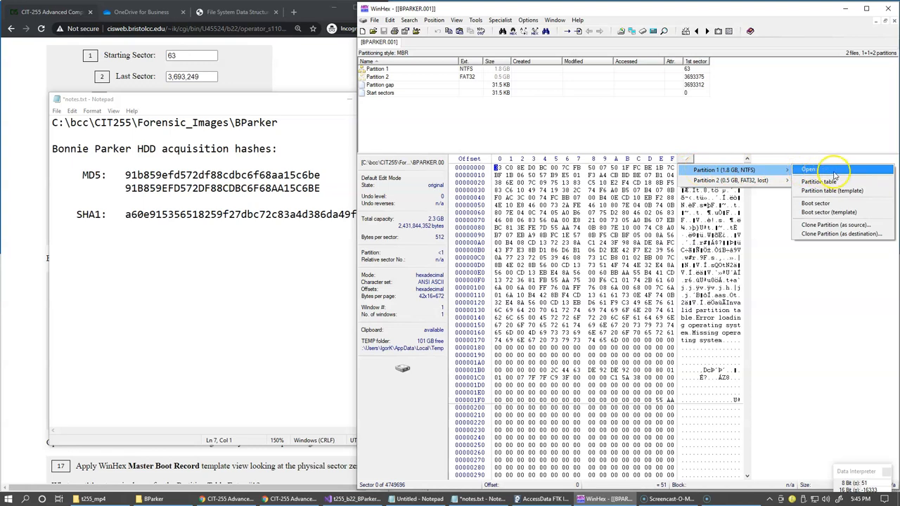
{"action": "mouse_move", "coordinate": [818, 182]}
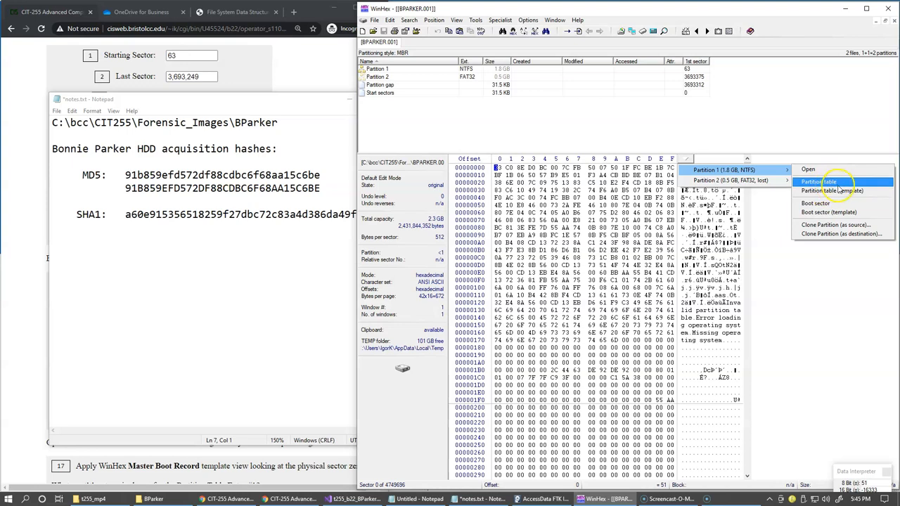
{"action": "mouse_move", "coordinate": [815, 203]}
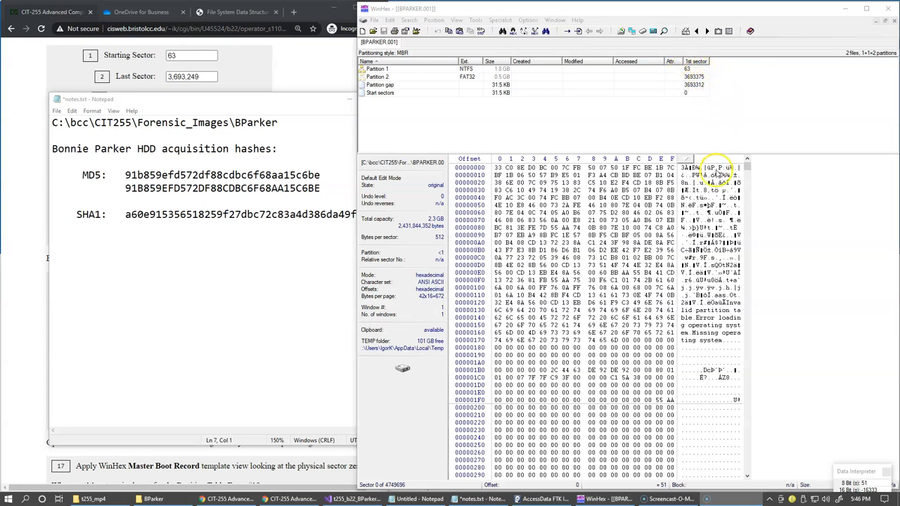
{"action": "left_click", "coordinate": [686, 160]}
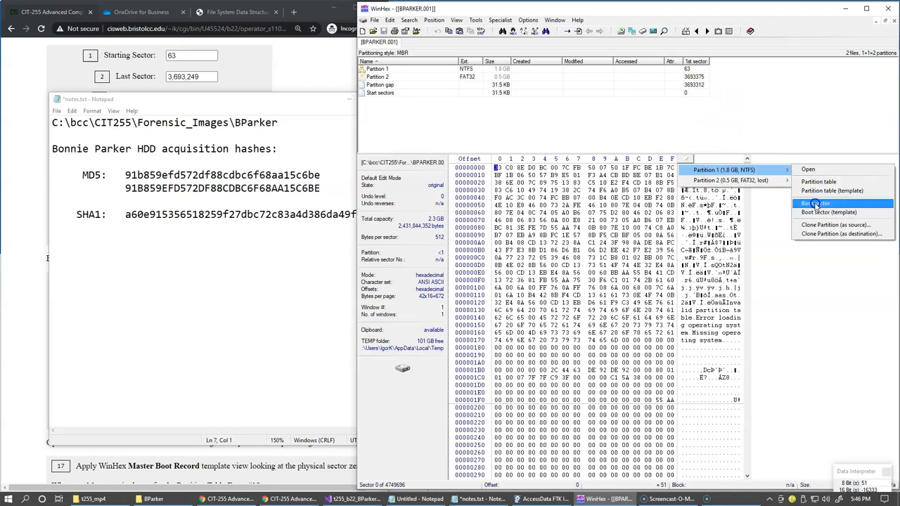
{"action": "left_click", "coordinate": [815, 203]}
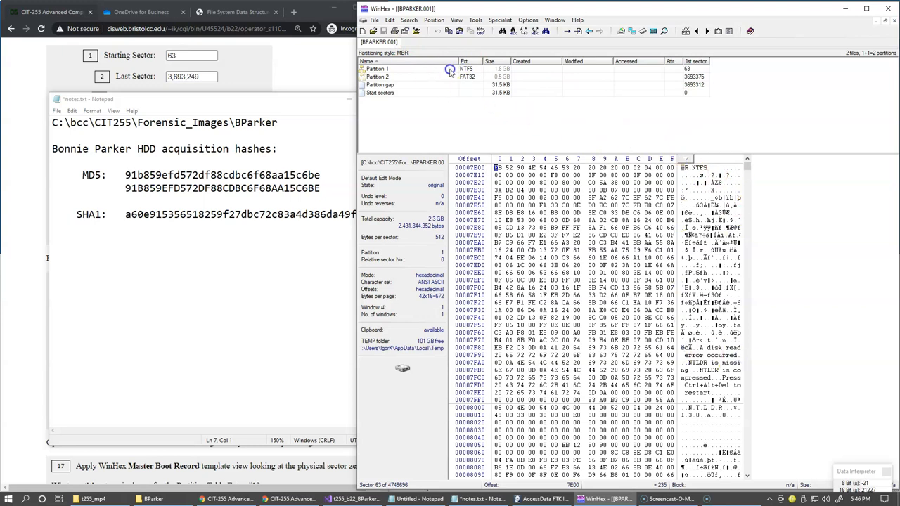
{"action": "mouse_move", "coordinate": [462, 92]}
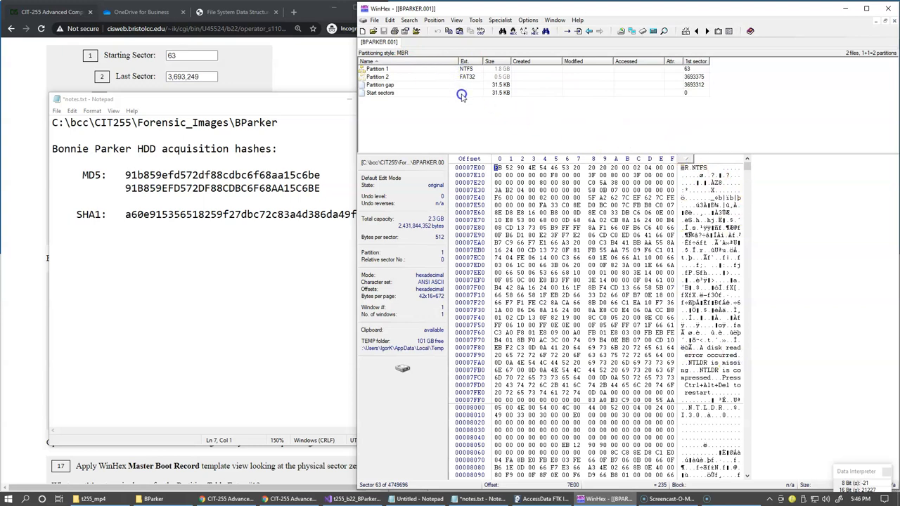
{"action": "left_click", "coordinate": [684, 159]}
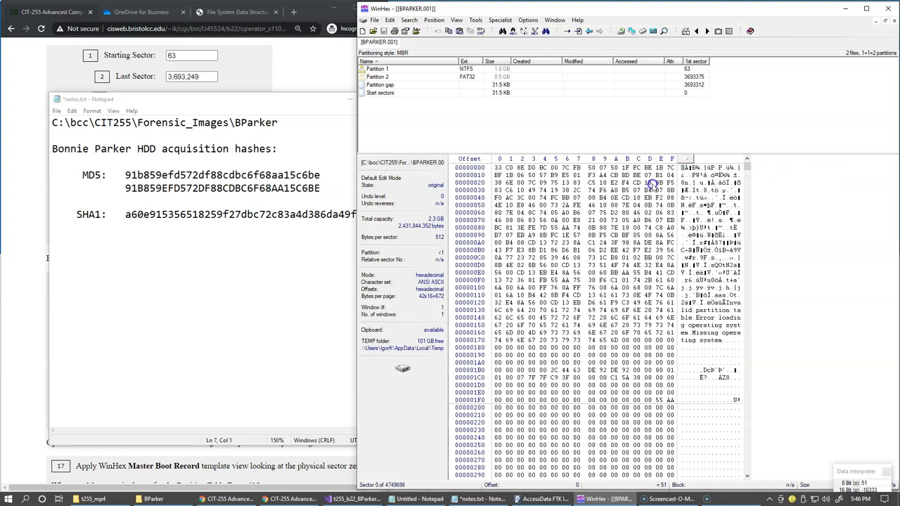
- Select offset 0 of sector zero and bring up the View menu
{"action": "left_click", "coordinate": [498, 168]}
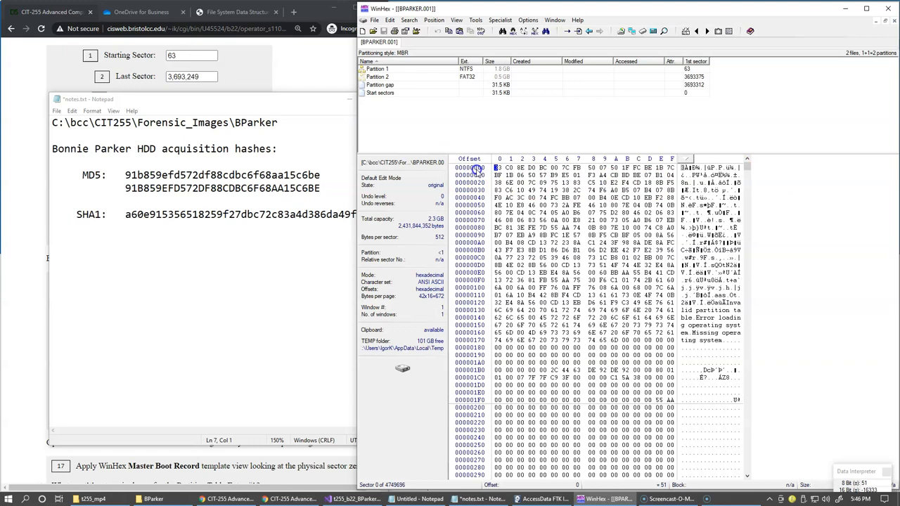
{"action": "mouse_move", "coordinate": [464, 185]}
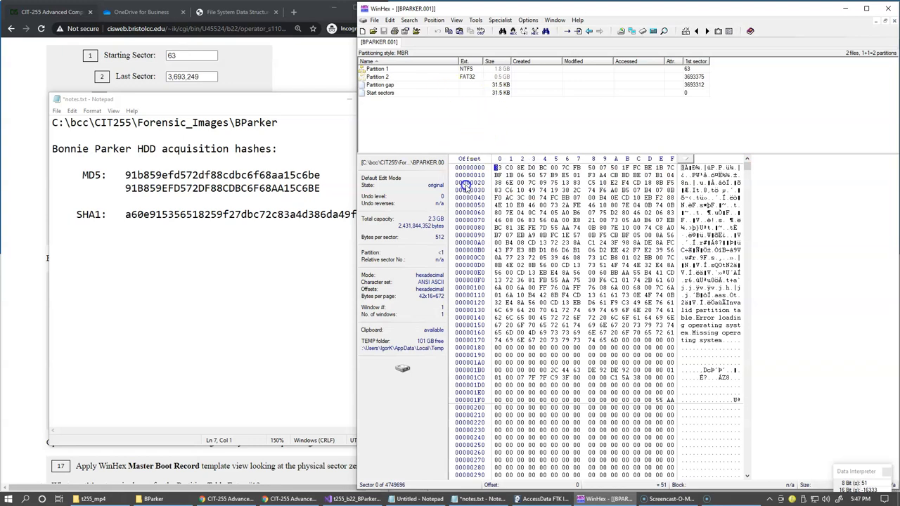
{"action": "mouse_move", "coordinate": [429, 104]}
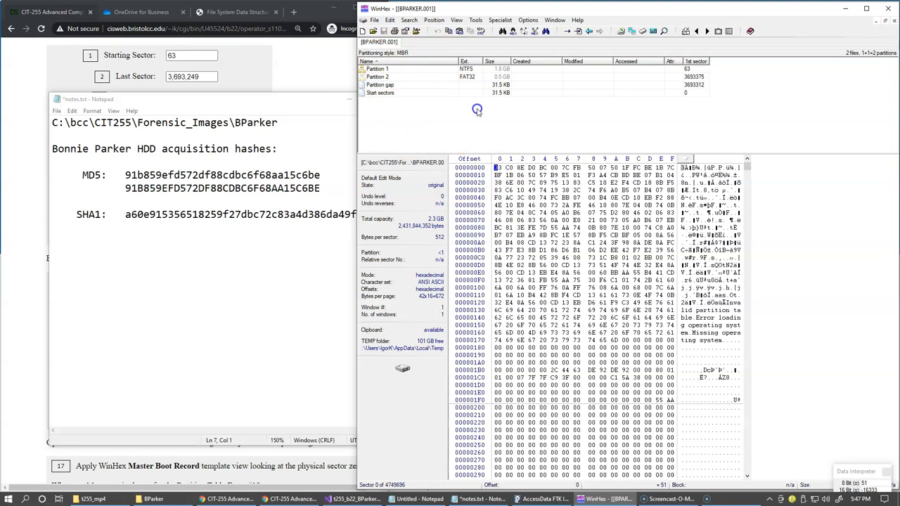
{"action": "mouse_move", "coordinate": [495, 204]}
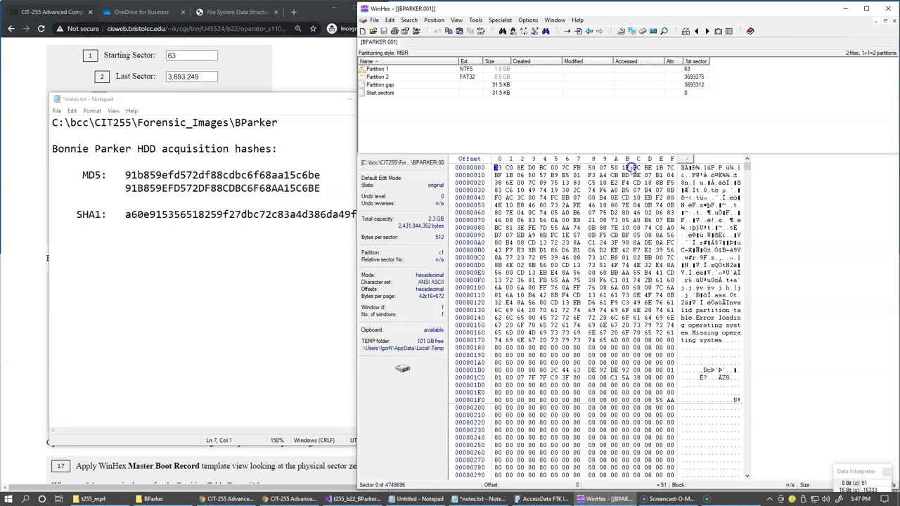
{"action": "left_click", "coordinate": [456, 20]}
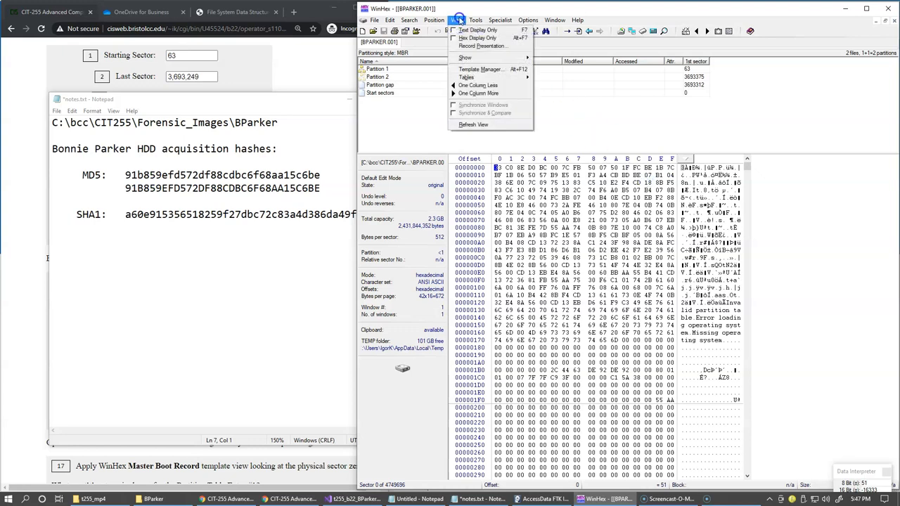
- Apply the Master Boot Record template to sector zero from the Template Manager
{"action": "left_click", "coordinate": [481, 69]}
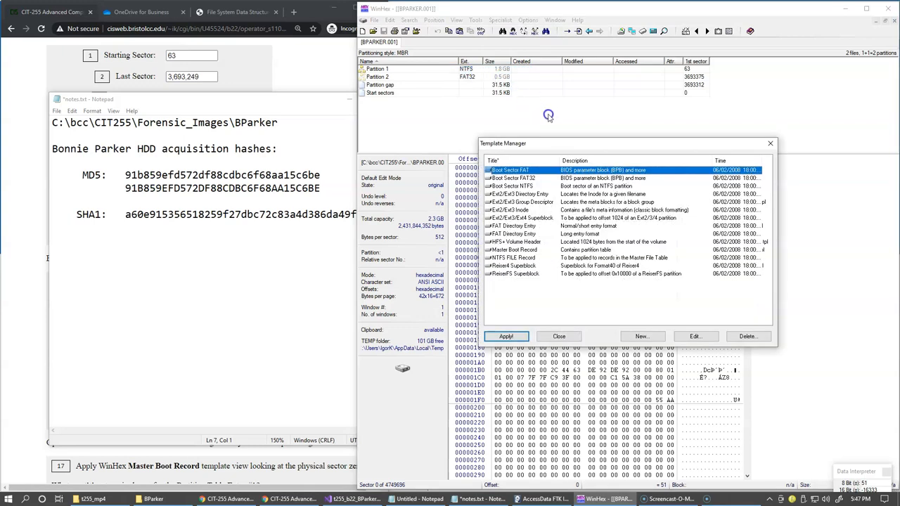
{"action": "mouse_move", "coordinate": [587, 152]}
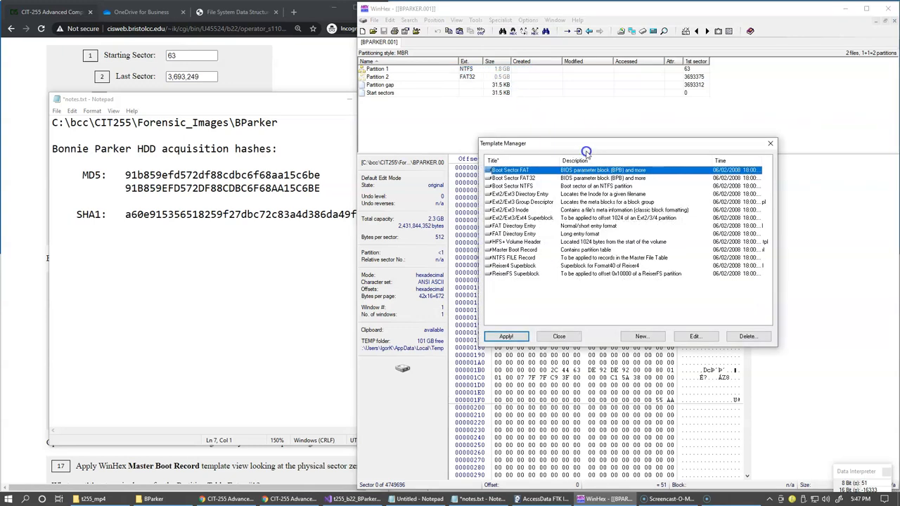
{"action": "left_click", "coordinate": [521, 250]}
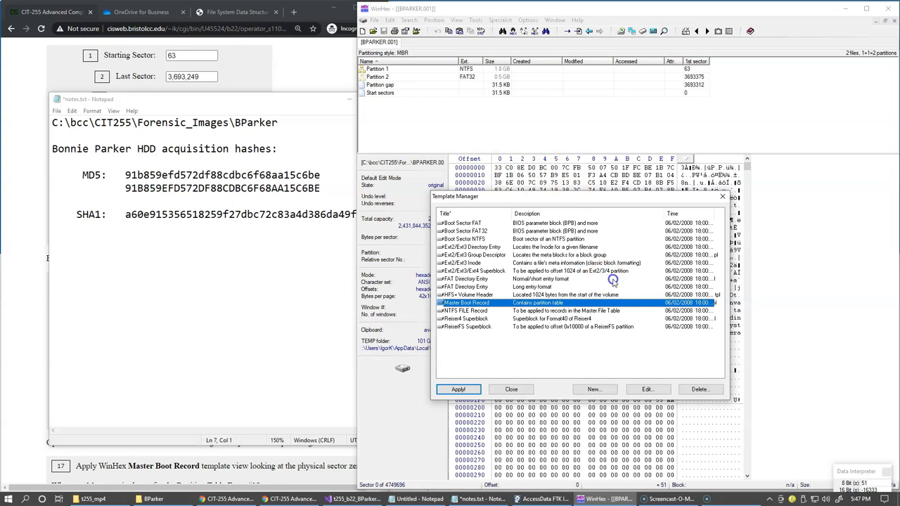
{"action": "left_click", "coordinate": [458, 390]}
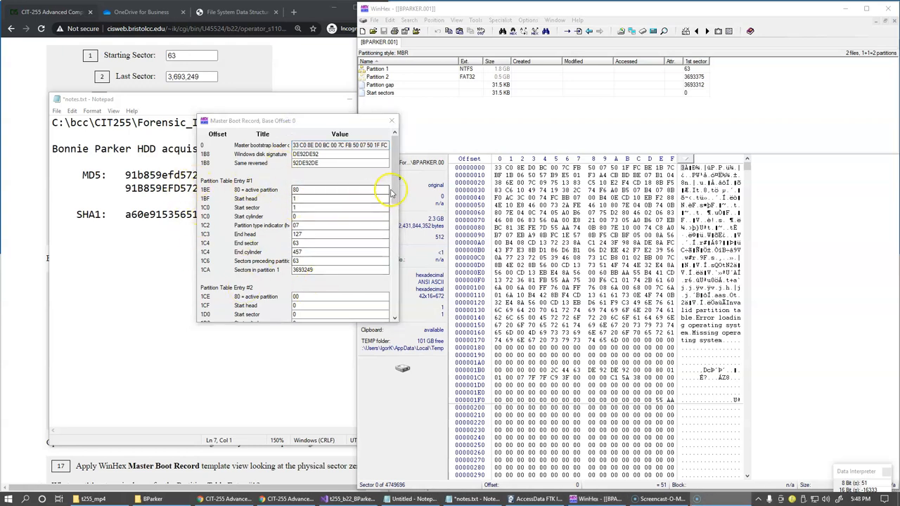
- Move the MBR template results to the right and bring up the MBR data structure reference page
{"action": "scroll", "scroll_direction": "down", "scroll_amount": 3}
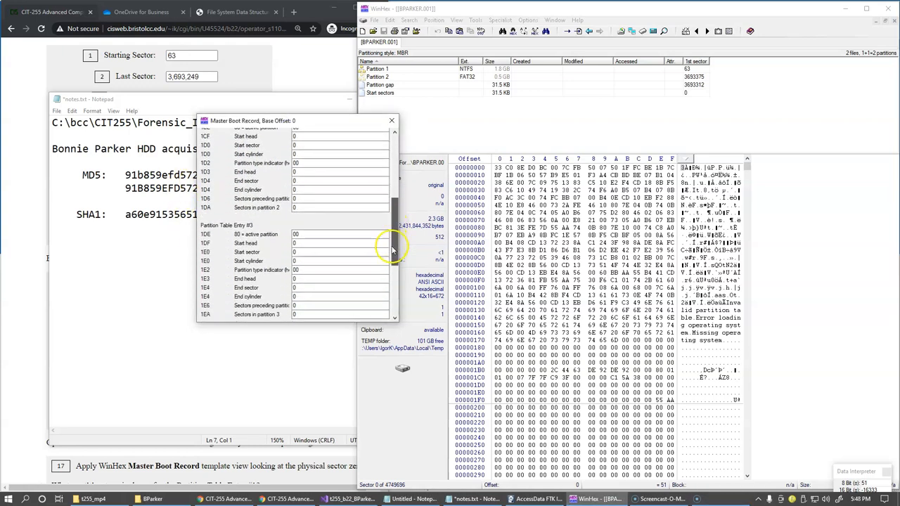
{"action": "scroll", "scroll_direction": "down", "scroll_amount": 3}
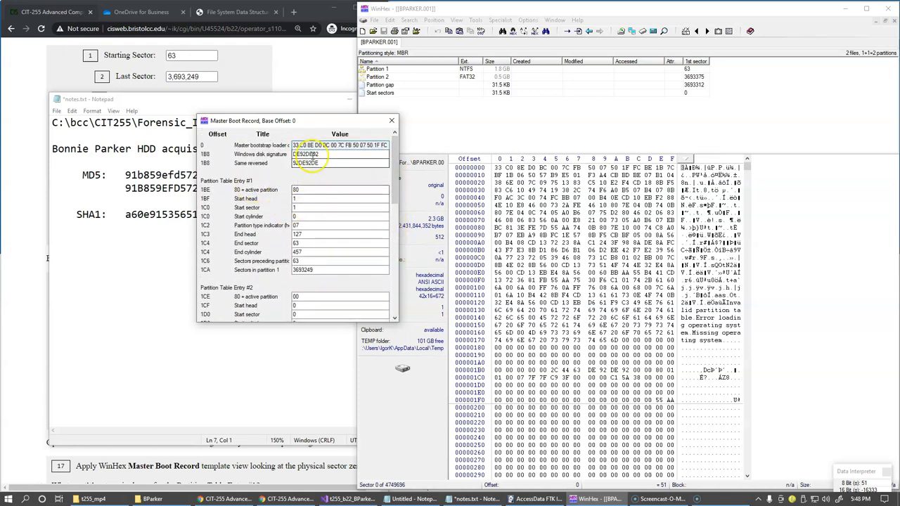
{"action": "left_click_drag", "start_coordinate": [253, 121], "coordinate": [457, 106]}
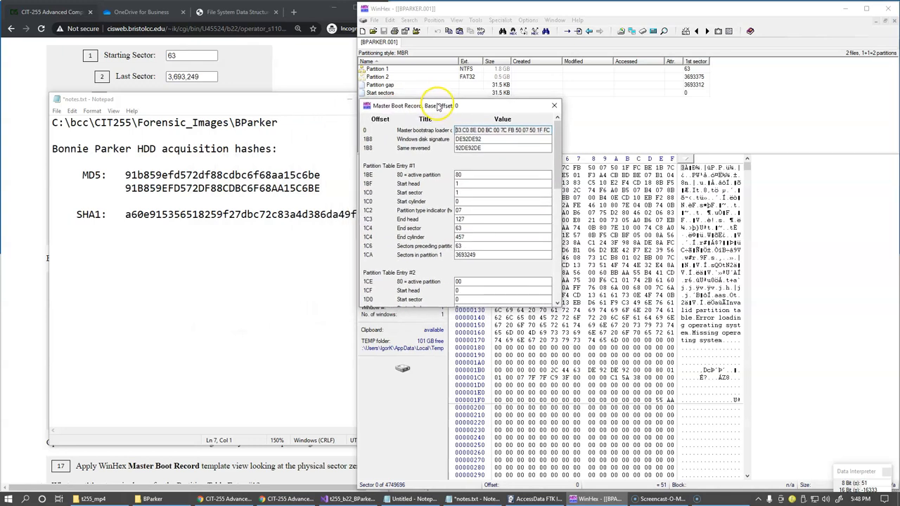
{"action": "left_click", "coordinate": [236, 11]}
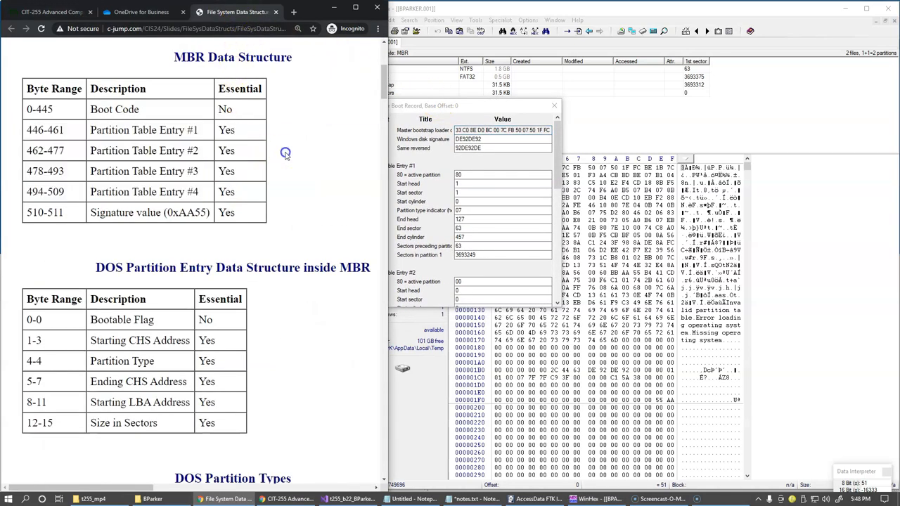
{"action": "mouse_move", "coordinate": [76, 318]}
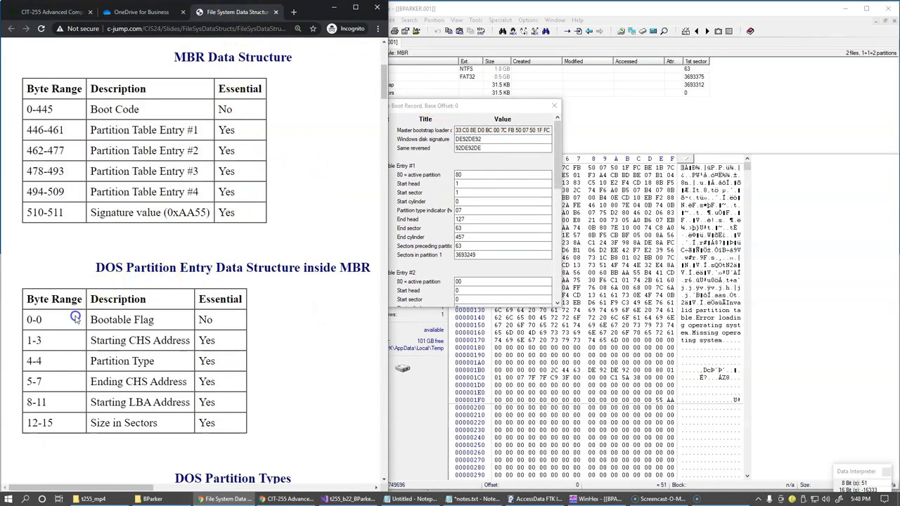
- Locate DOS Partition Types and select code 0x07, confirming it means NTFS
{"action": "scroll", "scroll_direction": "down", "scroll_amount": 3}
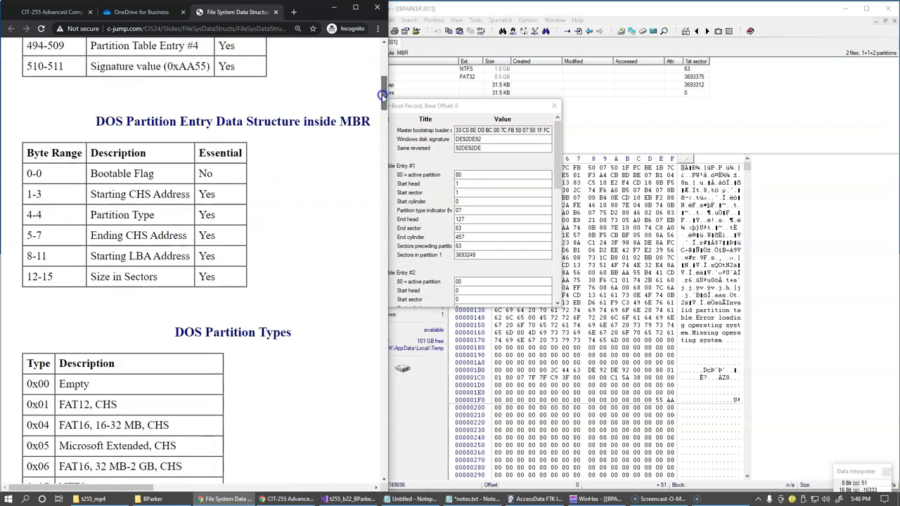
{"action": "scroll", "scroll_direction": "down", "scroll_amount": 3}
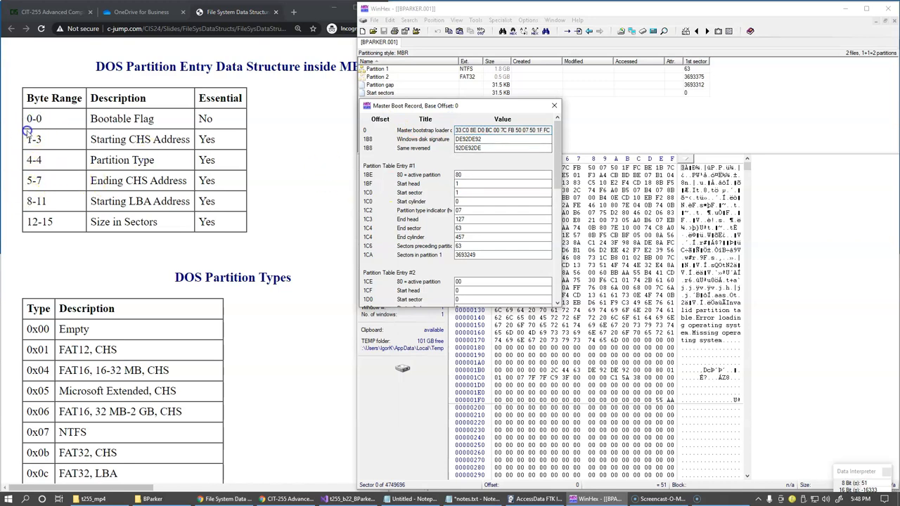
{"action": "mouse_move", "coordinate": [276, 233]}
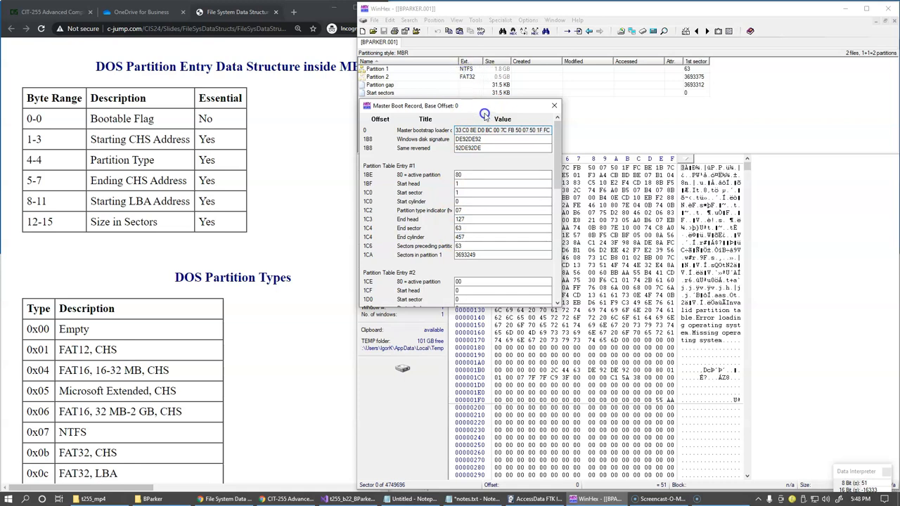
{"action": "left_click", "coordinate": [467, 148]}
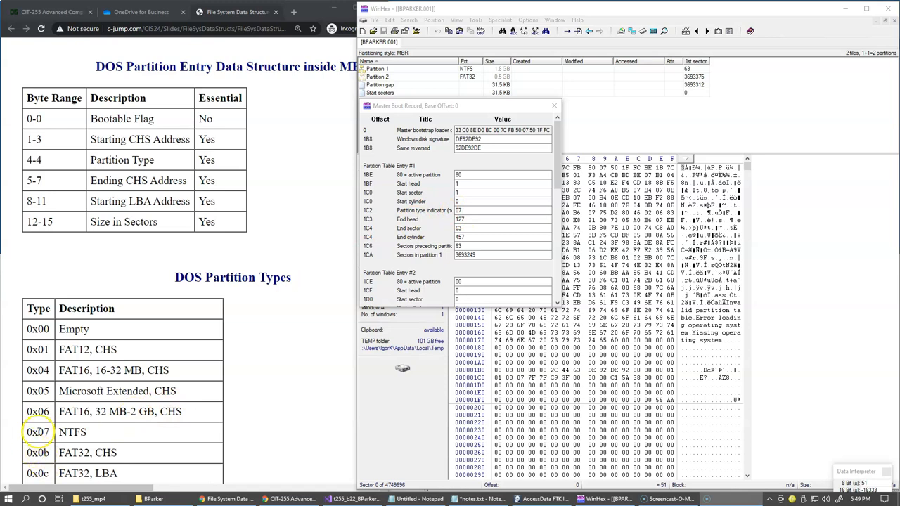
{"action": "double_click", "coordinate": [73, 432]}
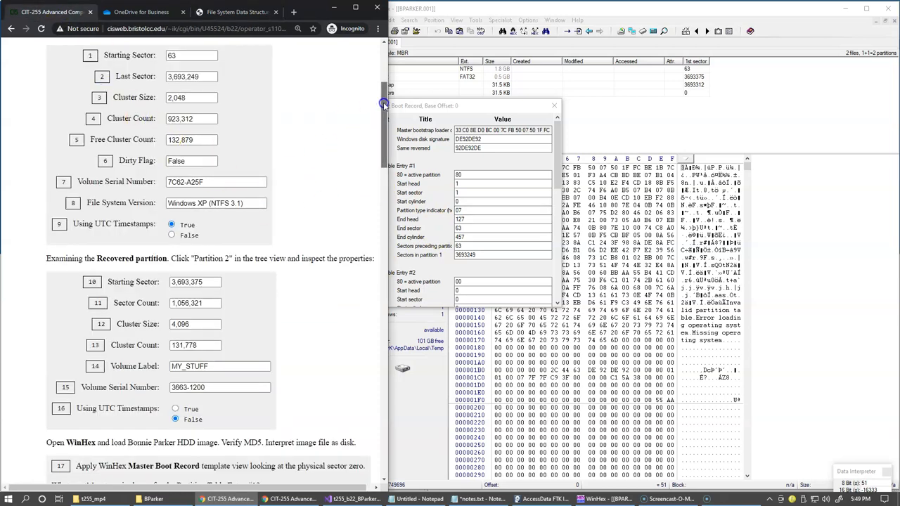
- Fill question 17's answer box with '0x07 NTFS'
{"action": "scroll", "scroll_direction": "down", "scroll_amount": 3}
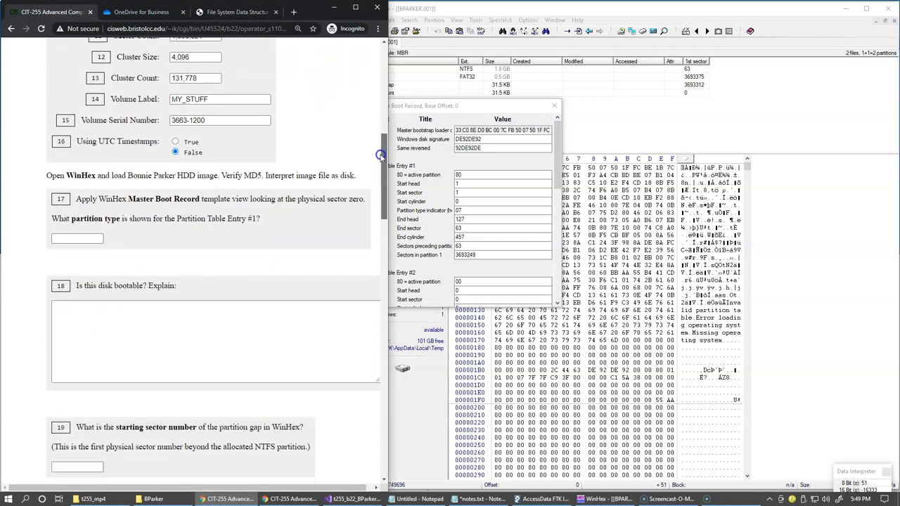
{"action": "scroll", "scroll_direction": "down", "scroll_amount": 3}
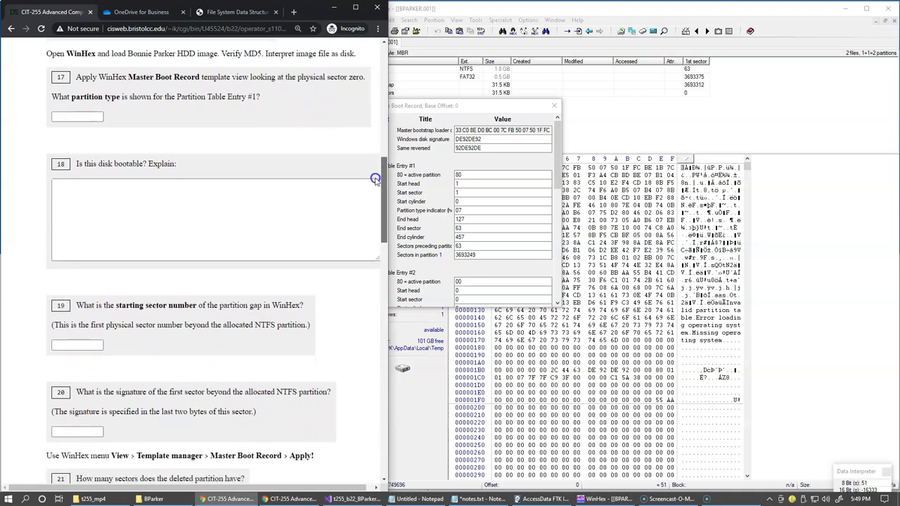
{"action": "left_click", "coordinate": [73, 117]}
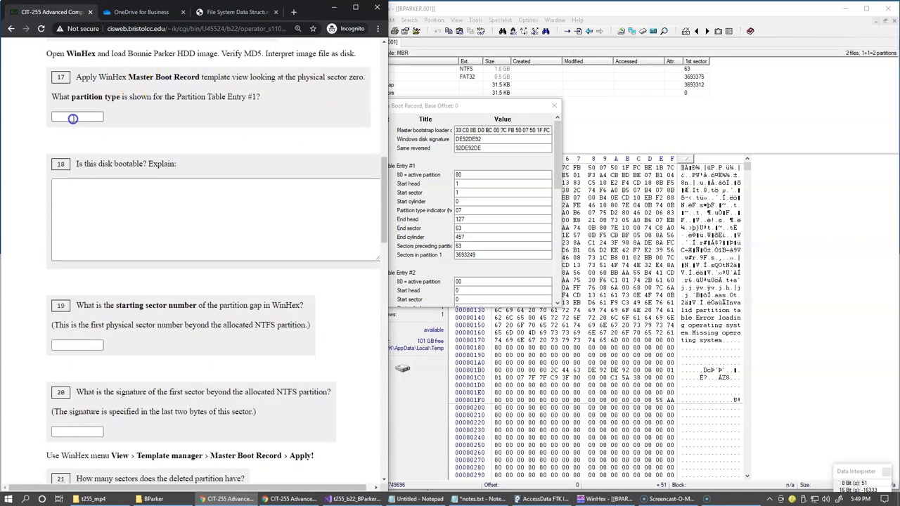
{"action": "type", "text": "0x07\tNTFS"}
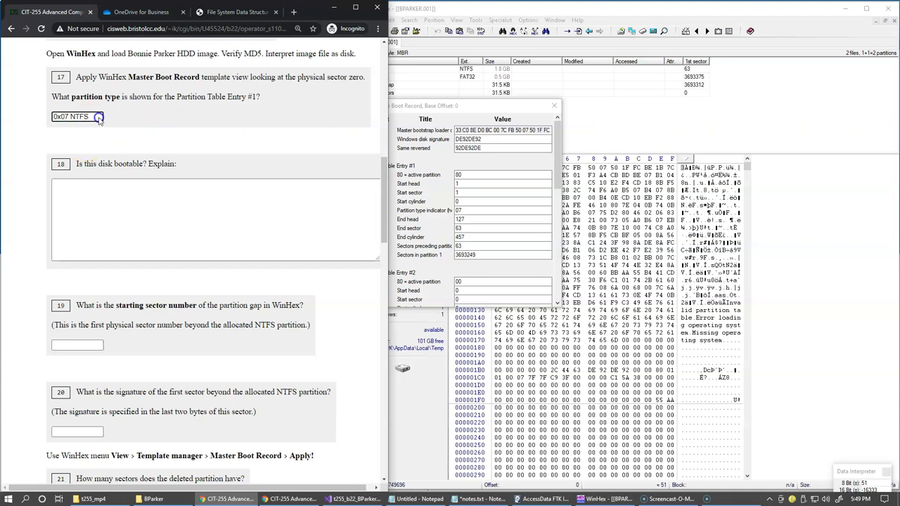
{"action": "mouse_move", "coordinate": [261, 126]}
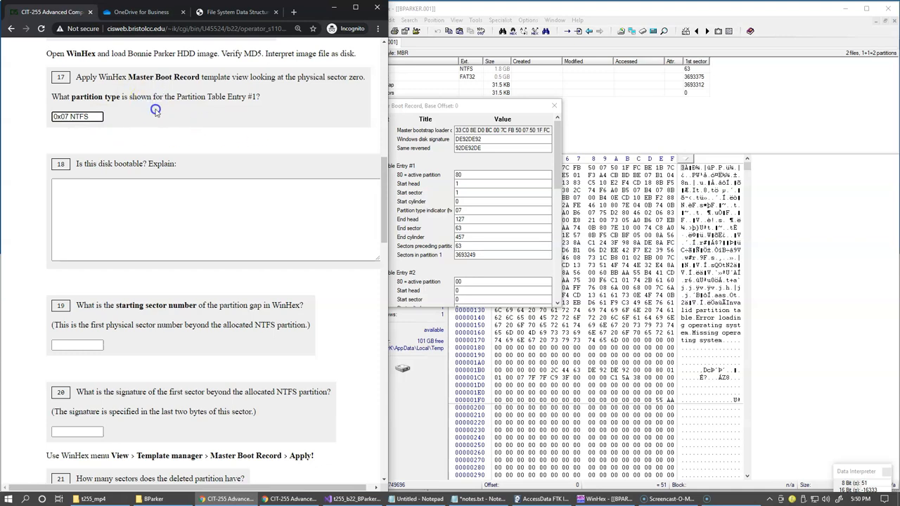
{"action": "mouse_move", "coordinate": [301, 124]}
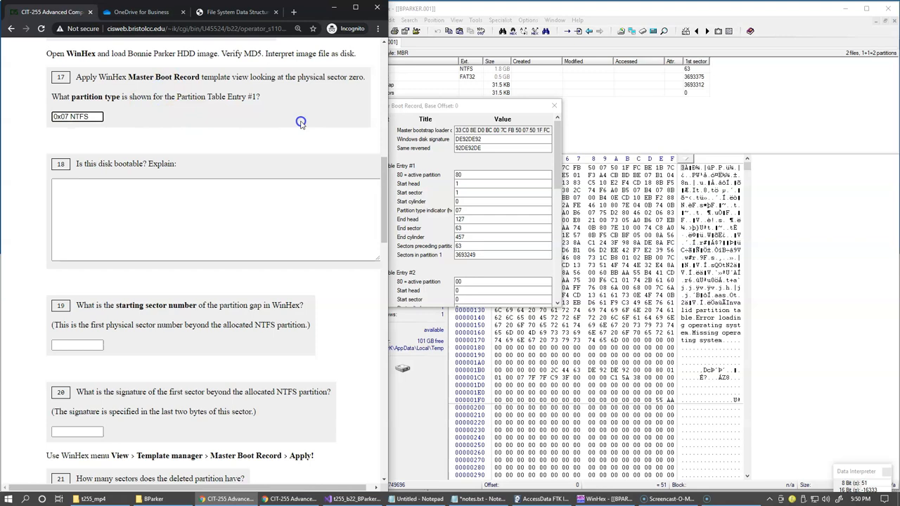